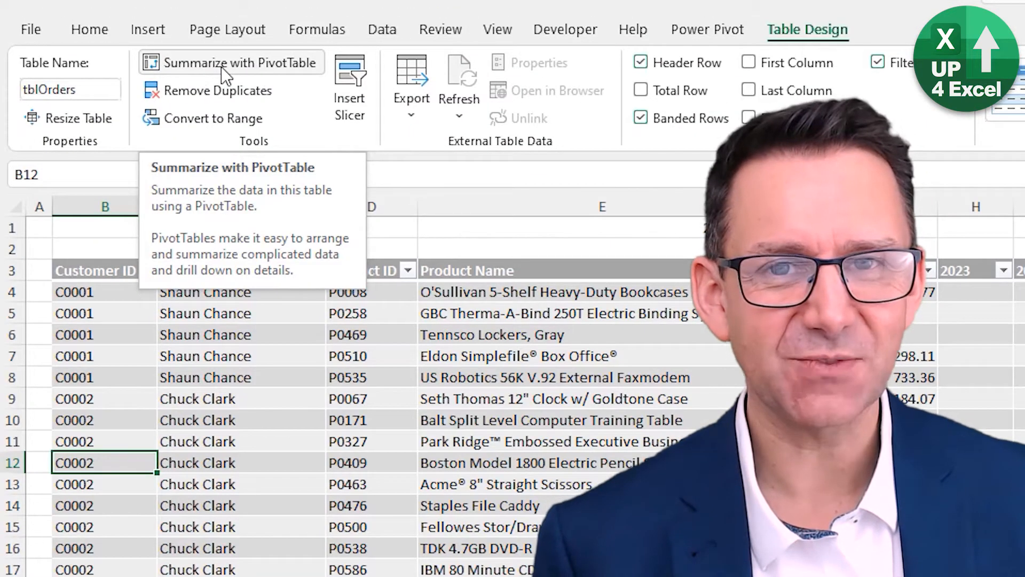
Step: Show the unformatted orders range with the Insert ribbon ready
left_click(230, 62)
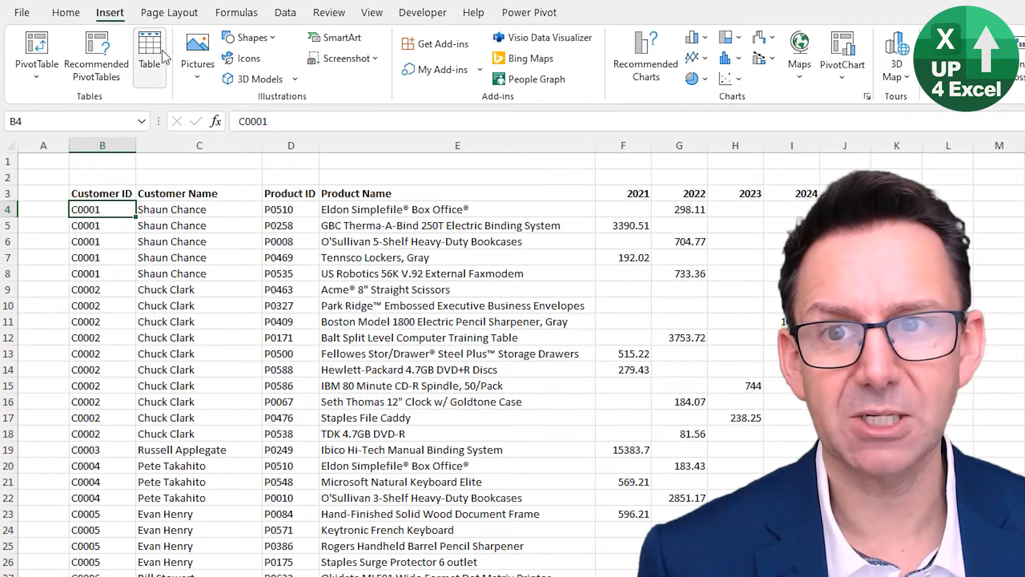
mouse_move(342, 242)
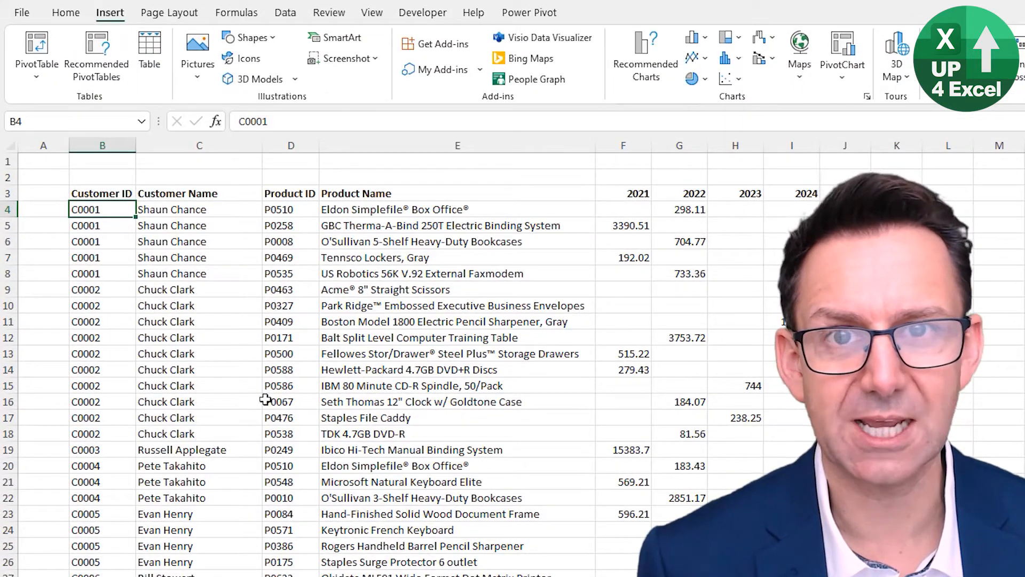
Step: Convert the orders range into a formatted table with a header row (Table1)
left_click(150, 51)
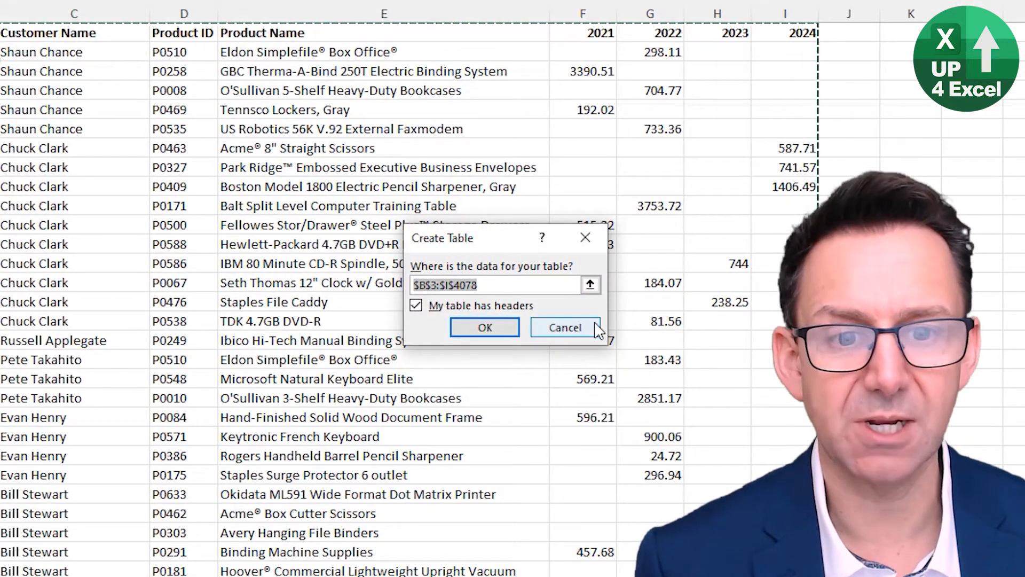
left_click(485, 327)
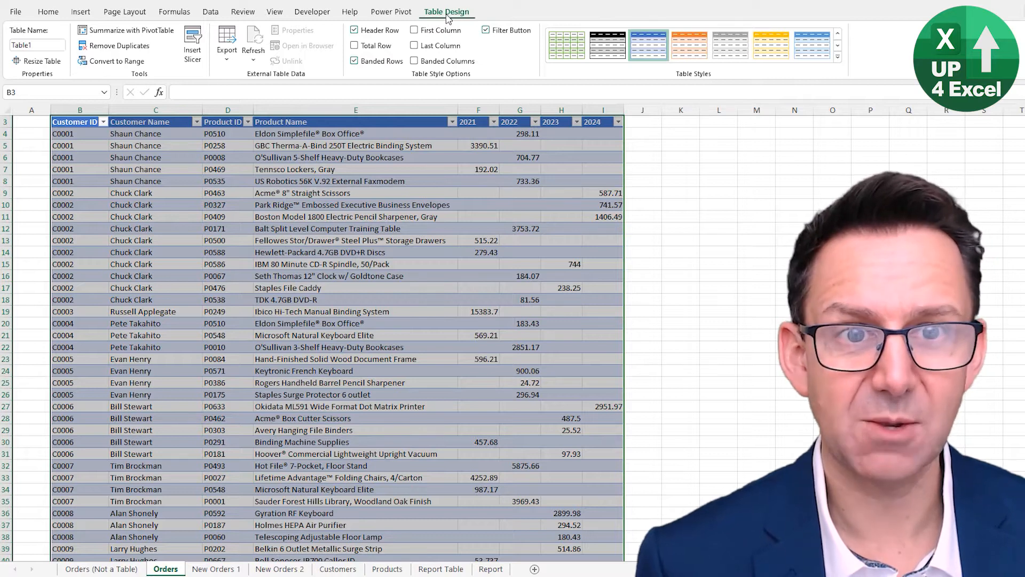
mouse_move(883, 86)
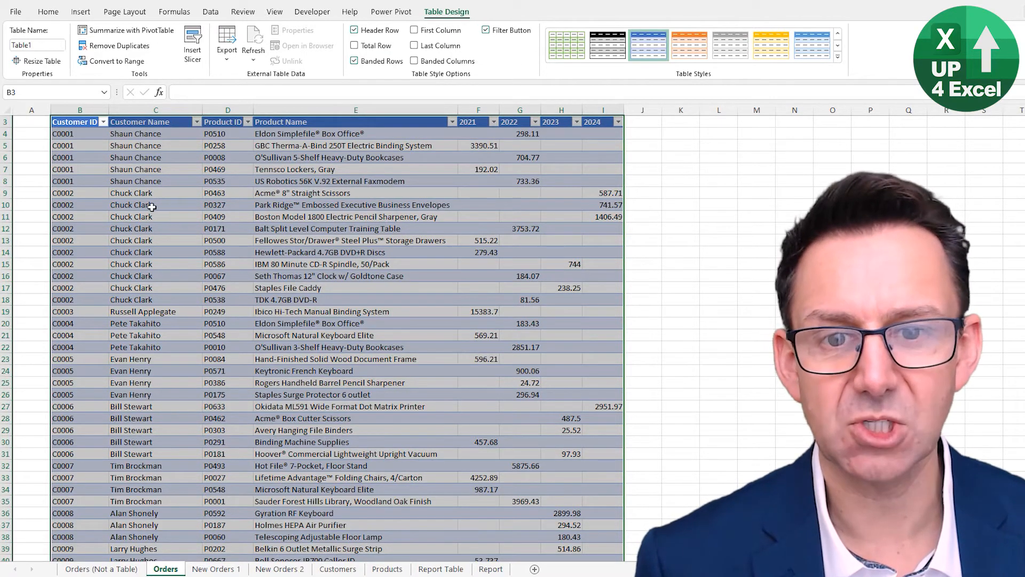
Step: Bring up the table's context menu with row and column editing actions
right_click(80, 134)
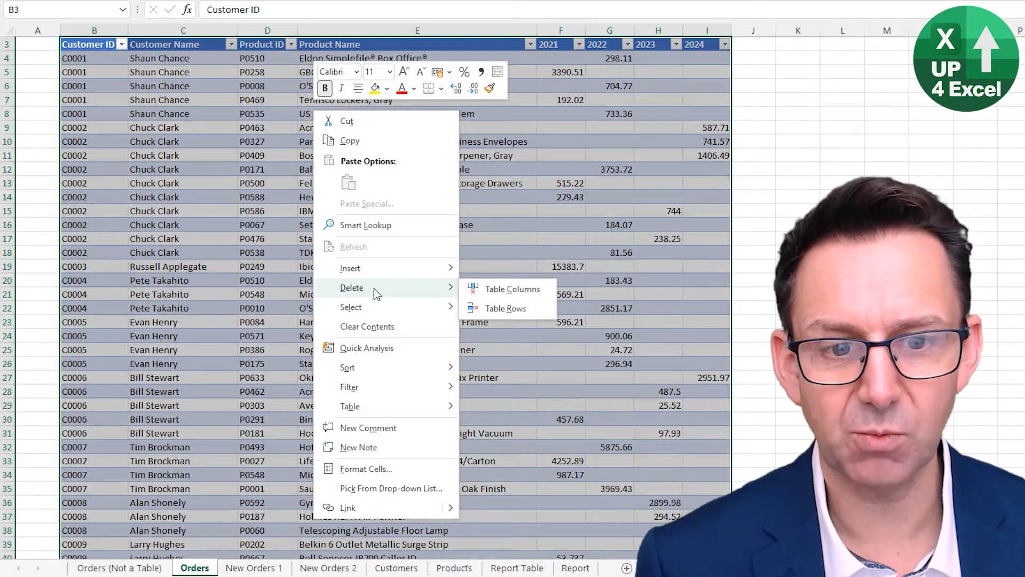
mouse_move(350, 306)
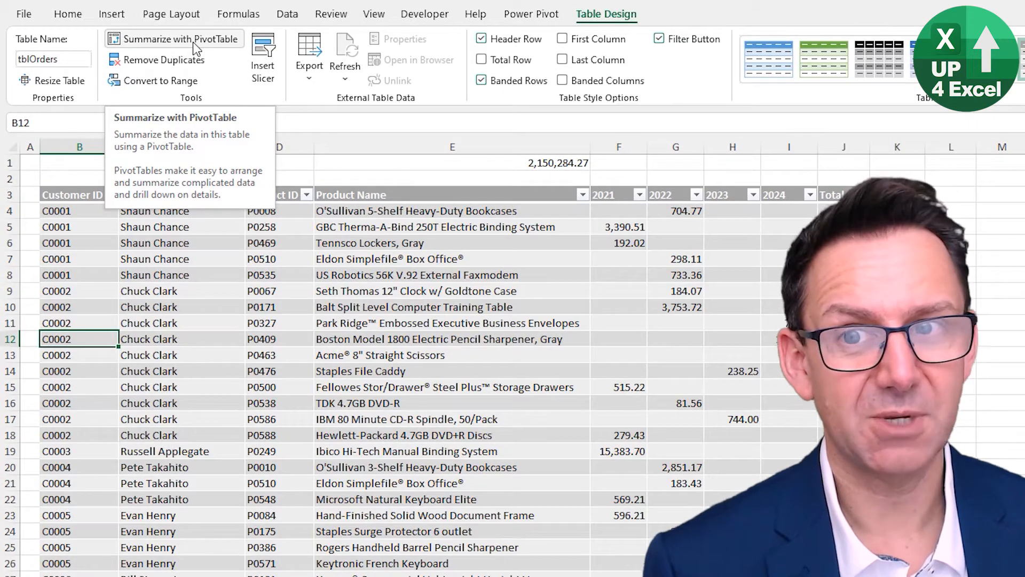
Step: Create an empty PivotTable from tblOrders on a new worksheet, field list enlarged beside the report
left_click(179, 39)
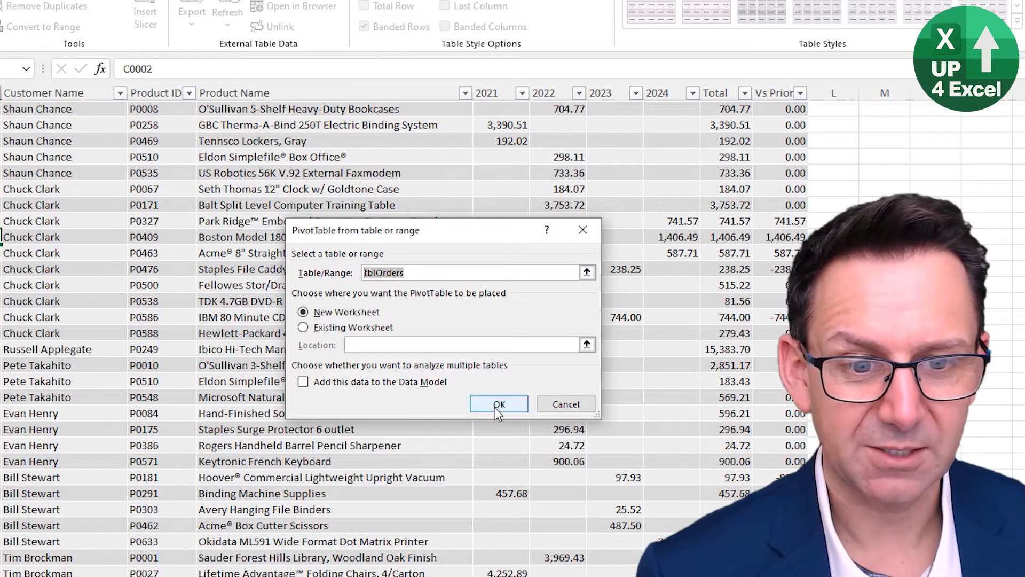
left_click(499, 404)
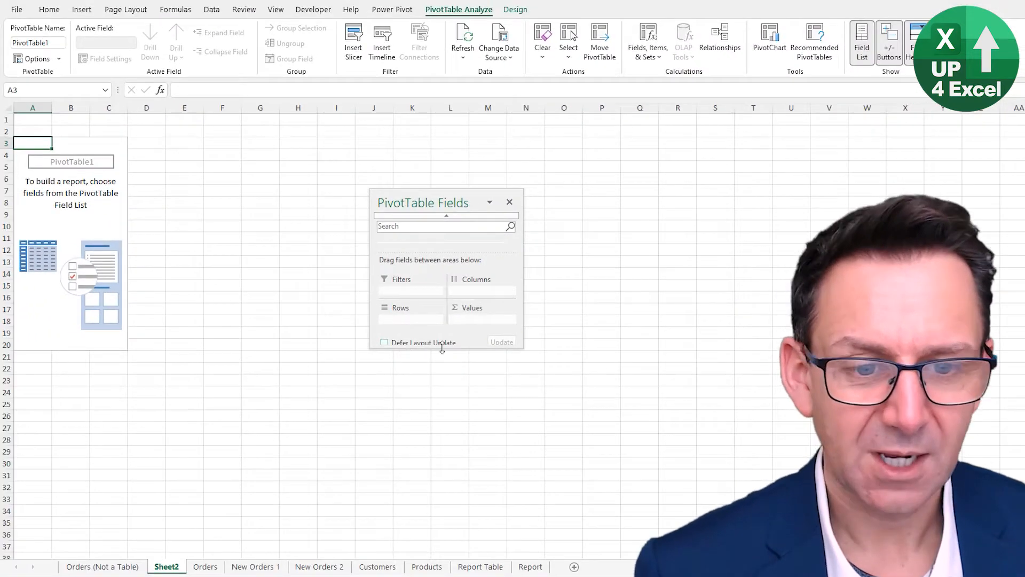
left_click_drag(444, 214, 444, 191)
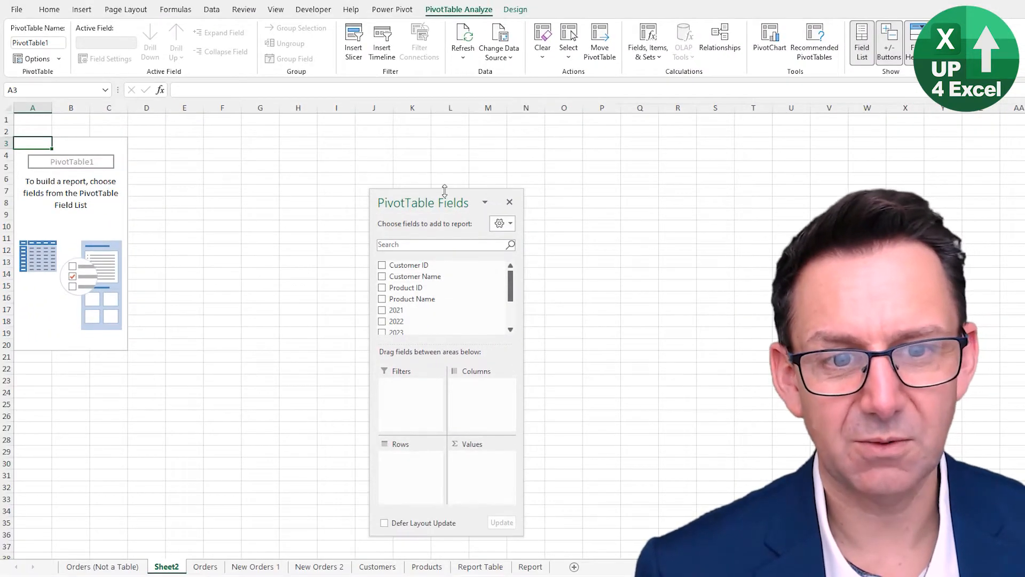
left_click_drag(423, 202, 233, 136)
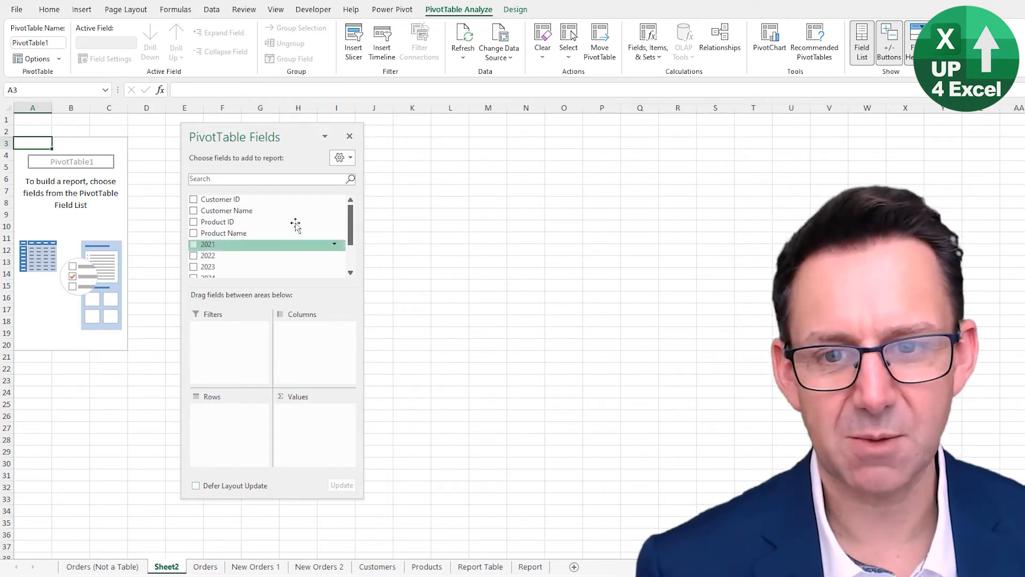
Step: Sum 2024 sales by Product Name (after trying Customer Name), then go to the New Orders 1 sheet
scroll("down", 3)
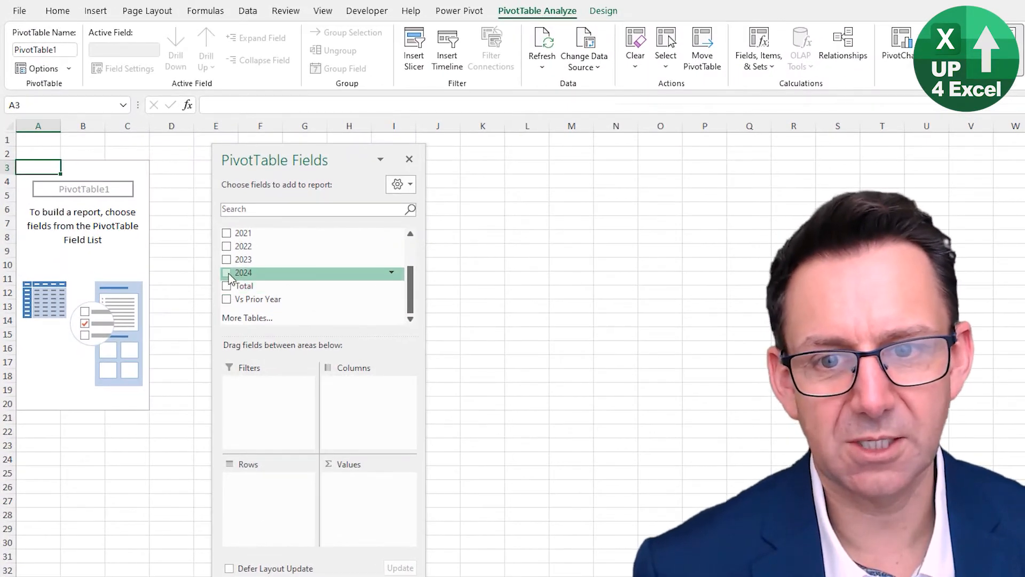
left_click(227, 272)
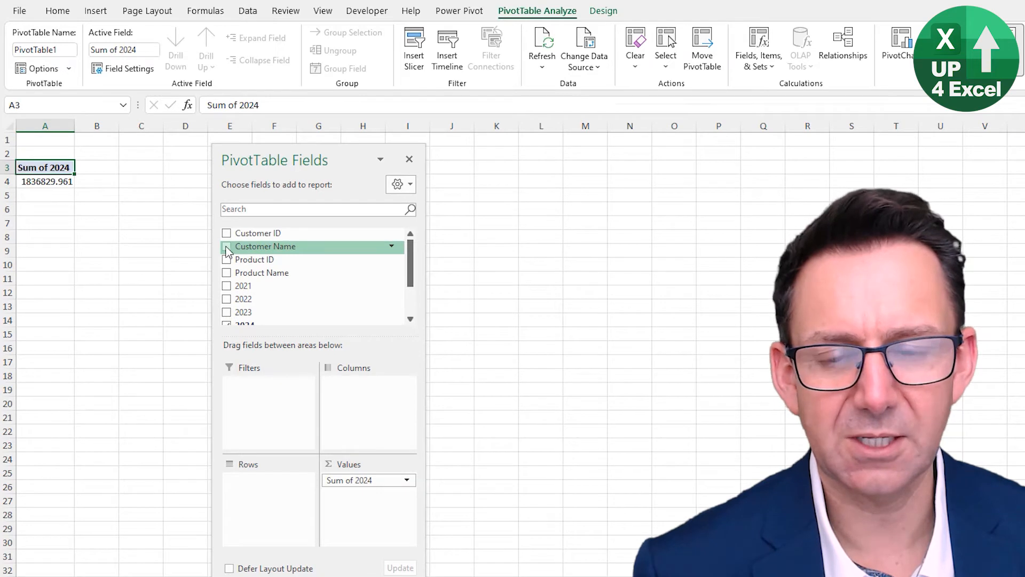
left_click(227, 246)
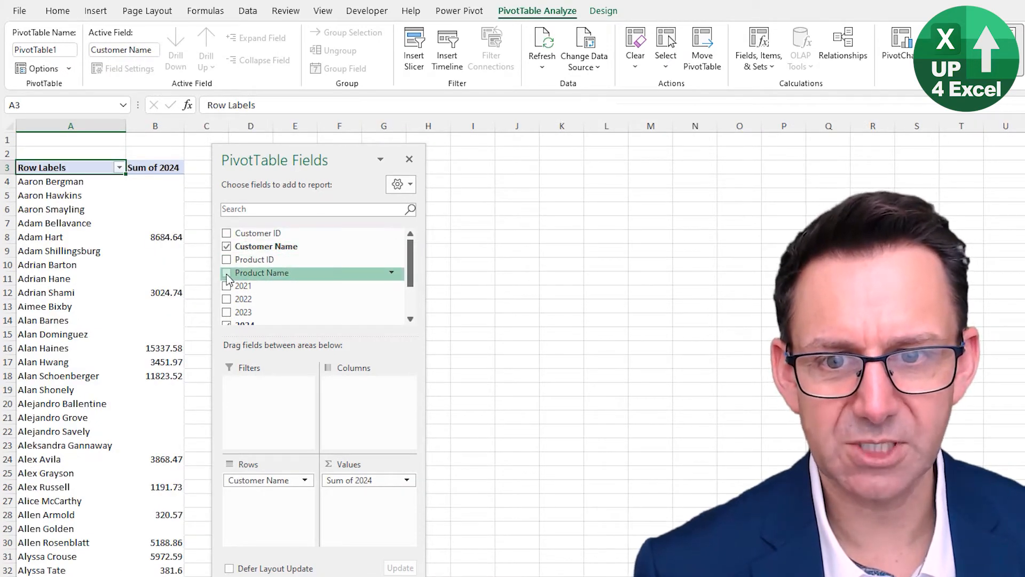
left_click(227, 272)
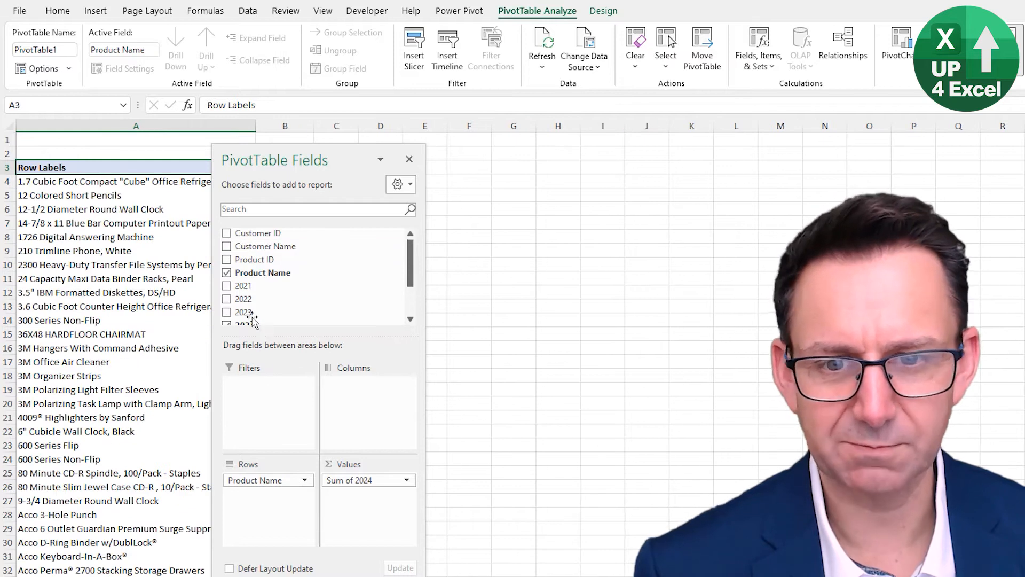
scroll("down", 3)
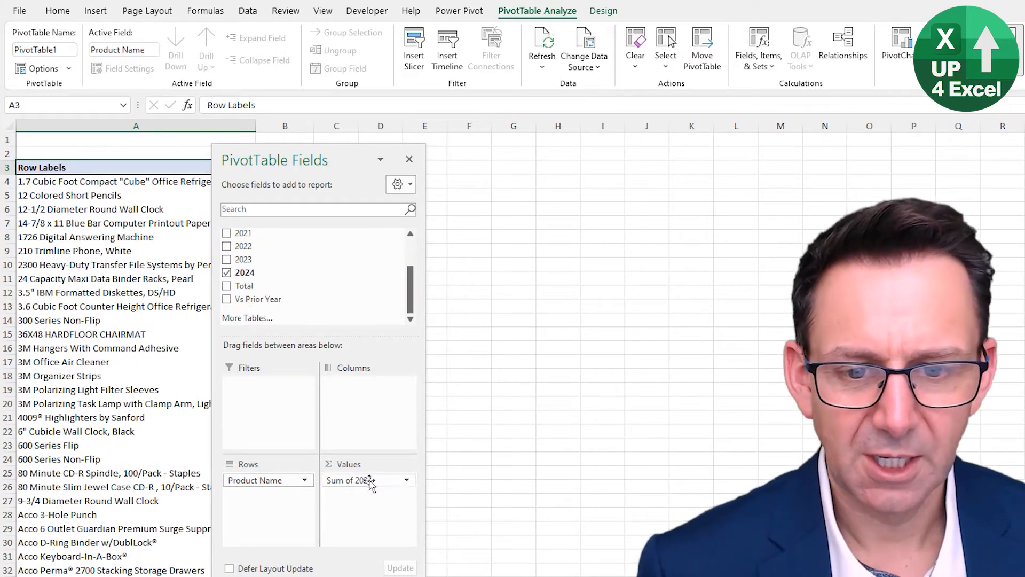
scroll("down", 3)
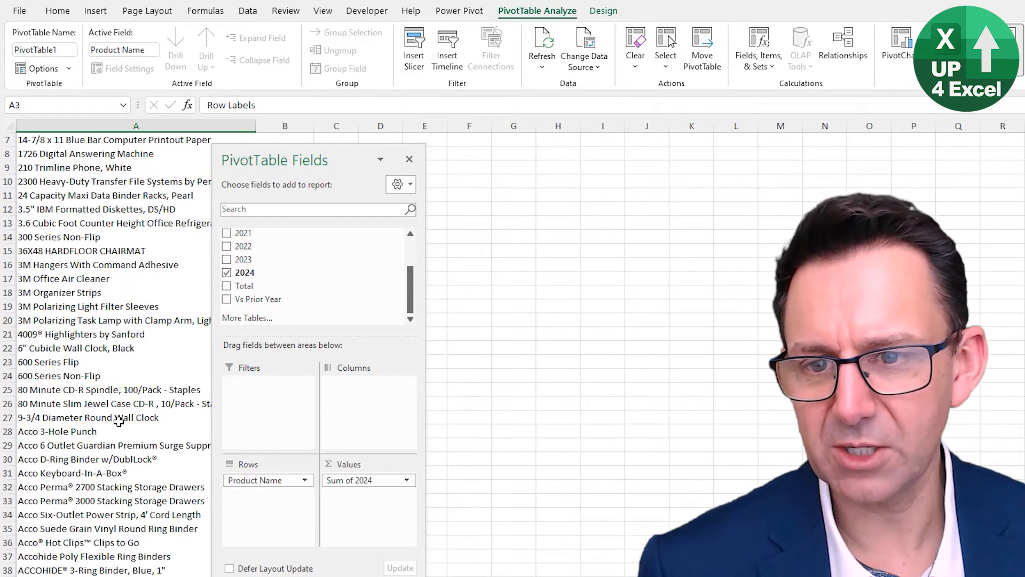
scroll("down", 3)
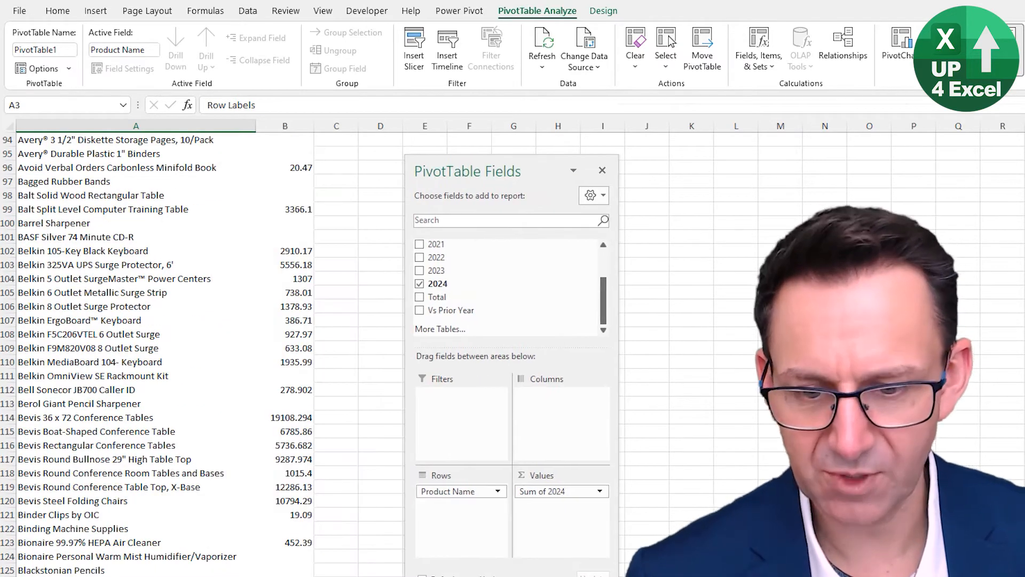
left_click(255, 569)
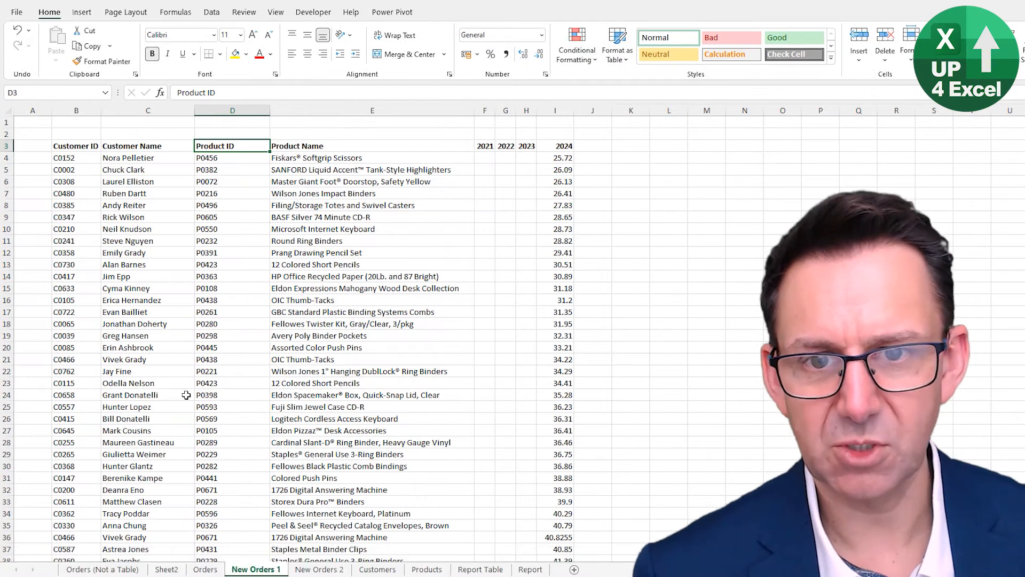
Step: Paste the new order rows below tblOrders so the table expands, checking the Vs Prior formulas
key("ctrl+left")
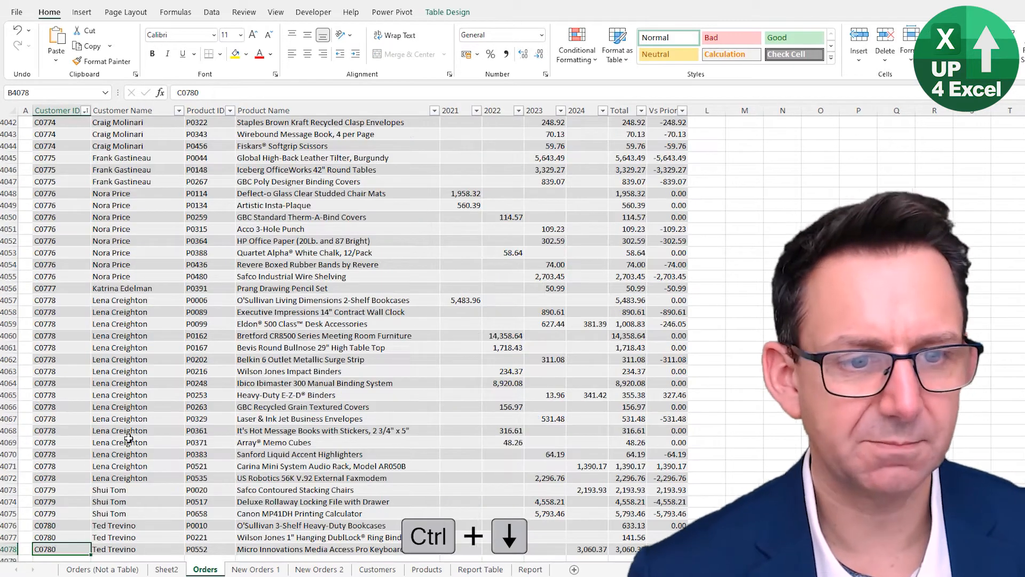
key("Ctrl+Down")
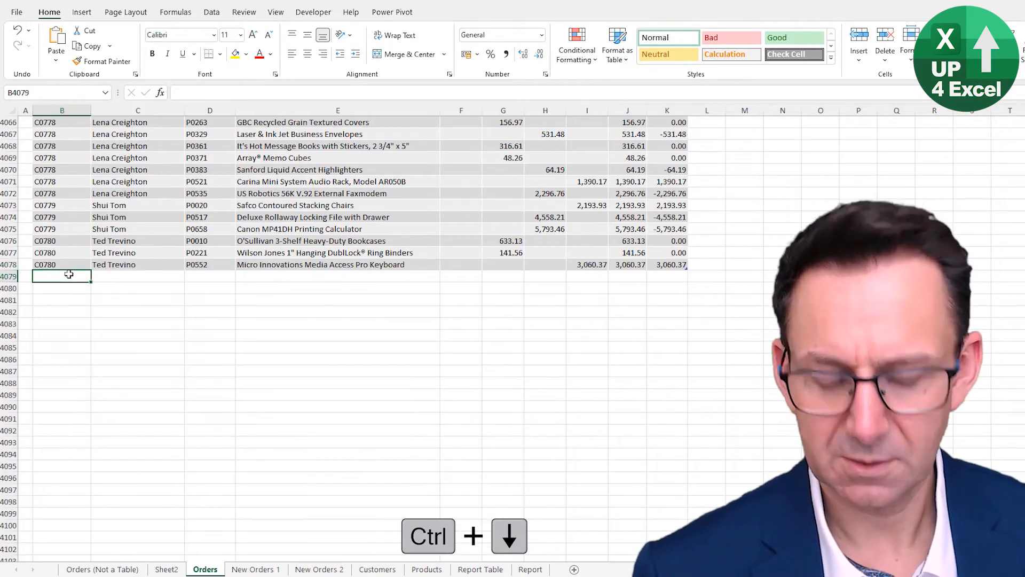
key("ctrl+v")
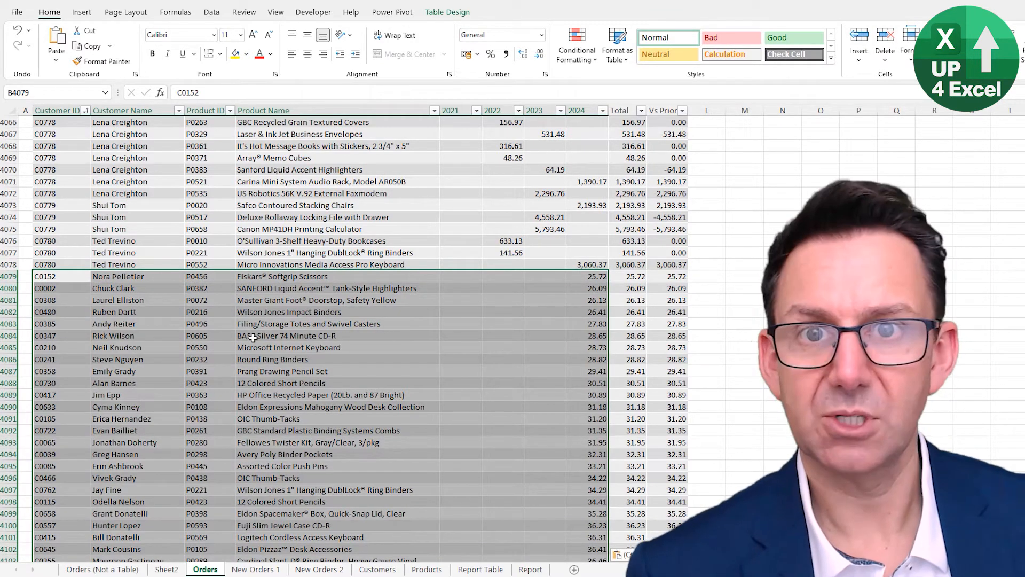
left_click(678, 276)
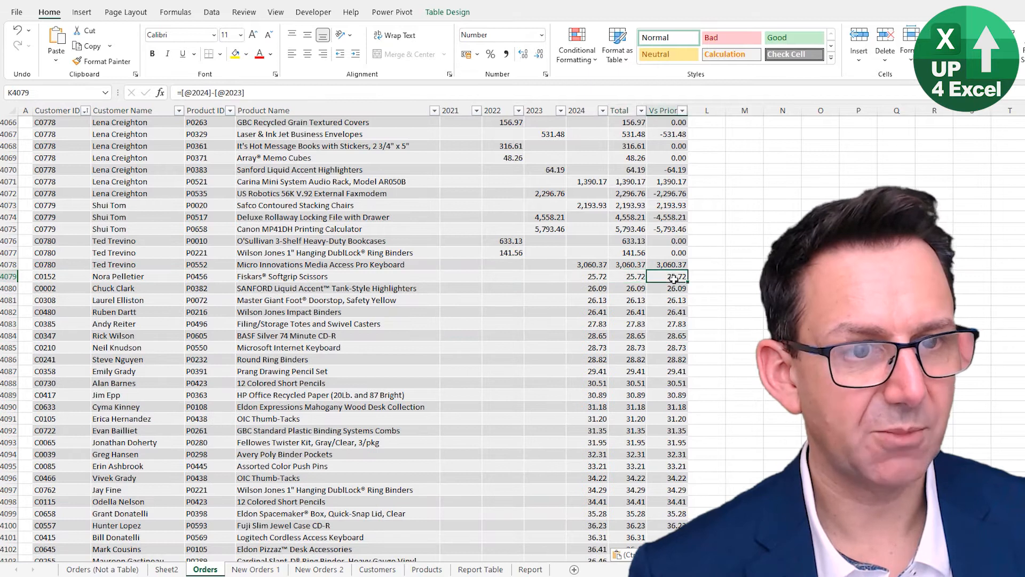
left_click(630, 276)
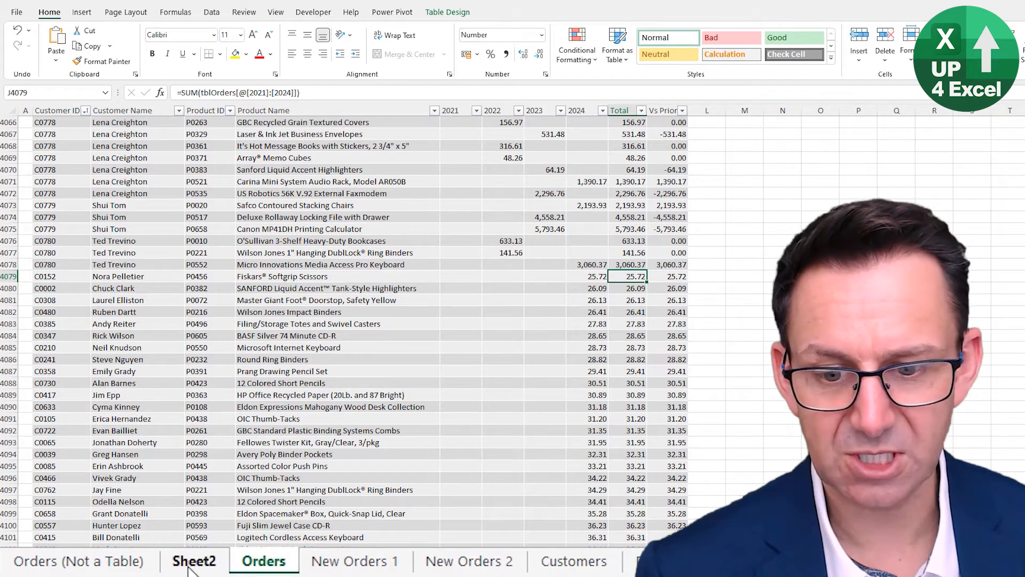
Step: Refresh All on the Sheet2 PivotTable so the 2024 grand total becomes 1,880,334.72, then return to the orders
left_click(194, 561)
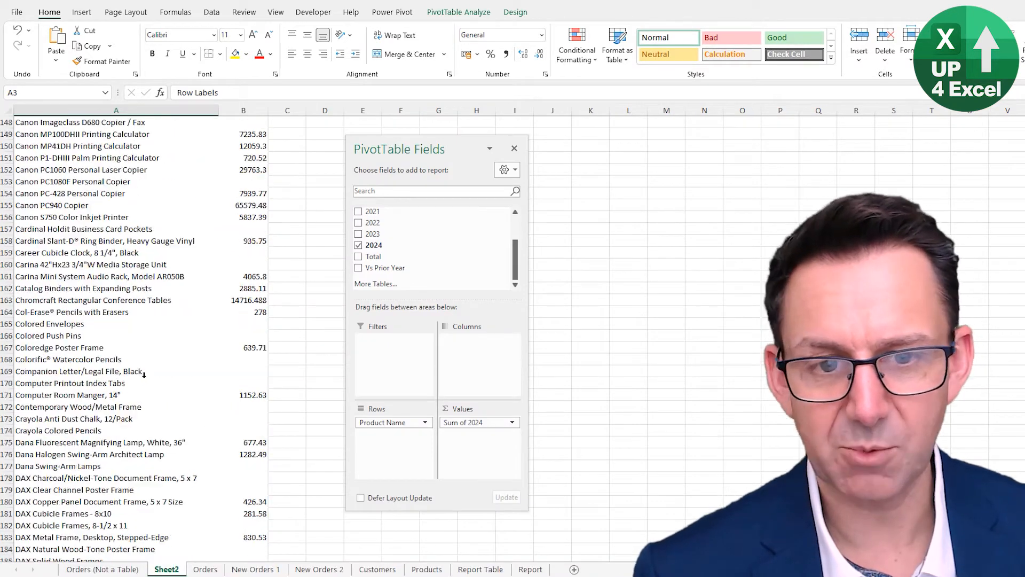
scroll("down", 3)
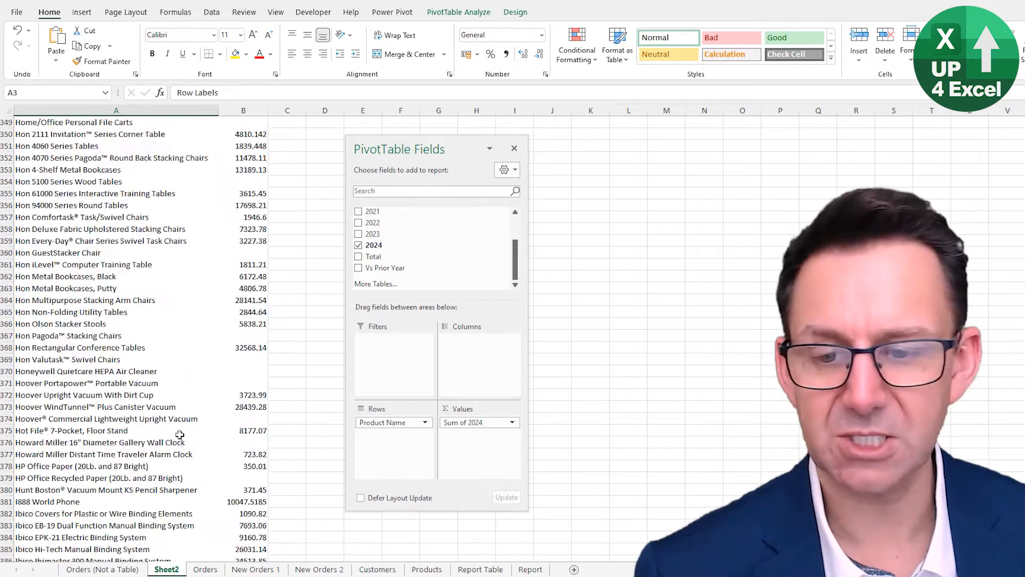
key("ctrl+Down")
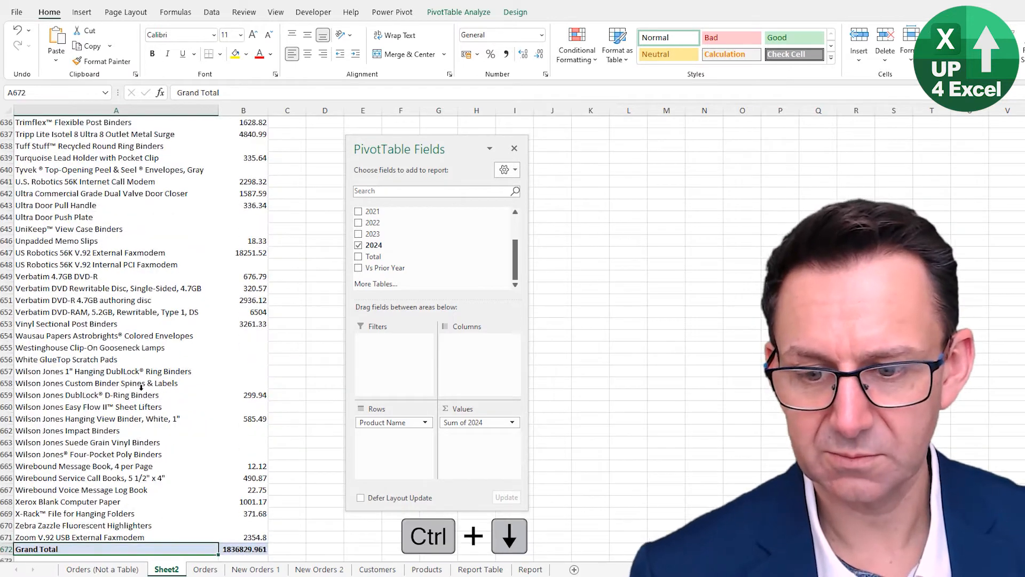
scroll("down", 3)
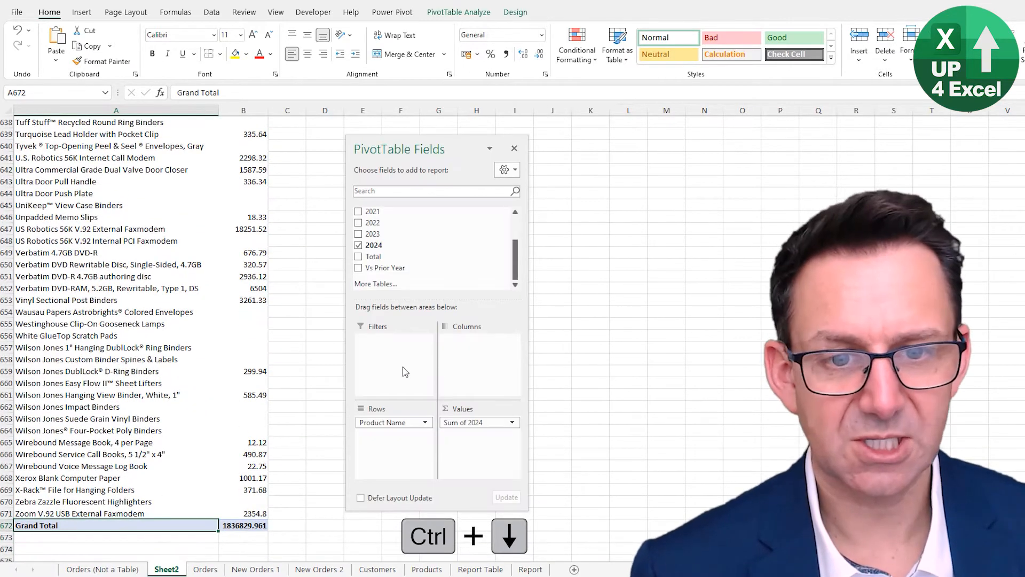
key("ctrl+alt+f5")
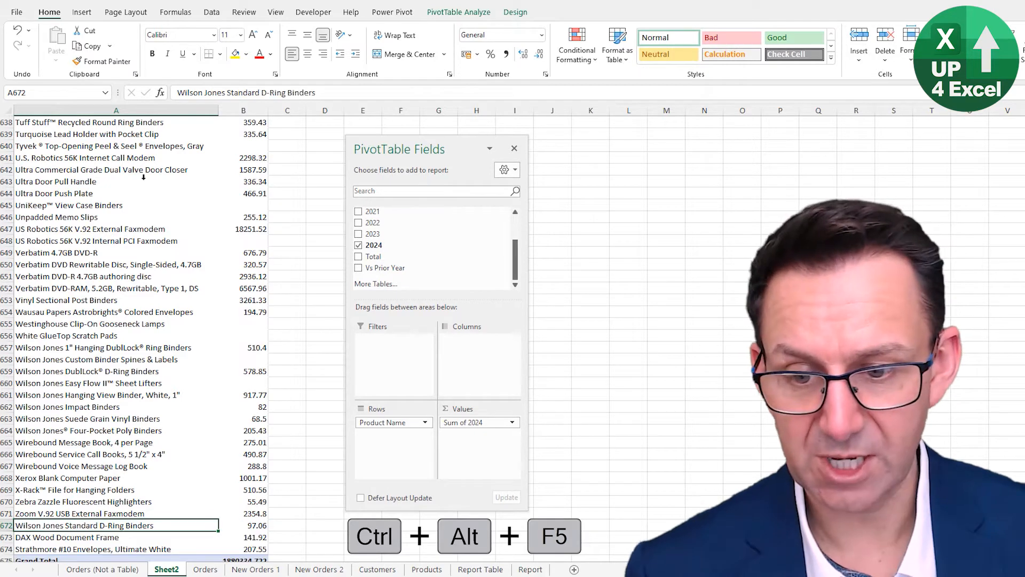
scroll("down", 3)
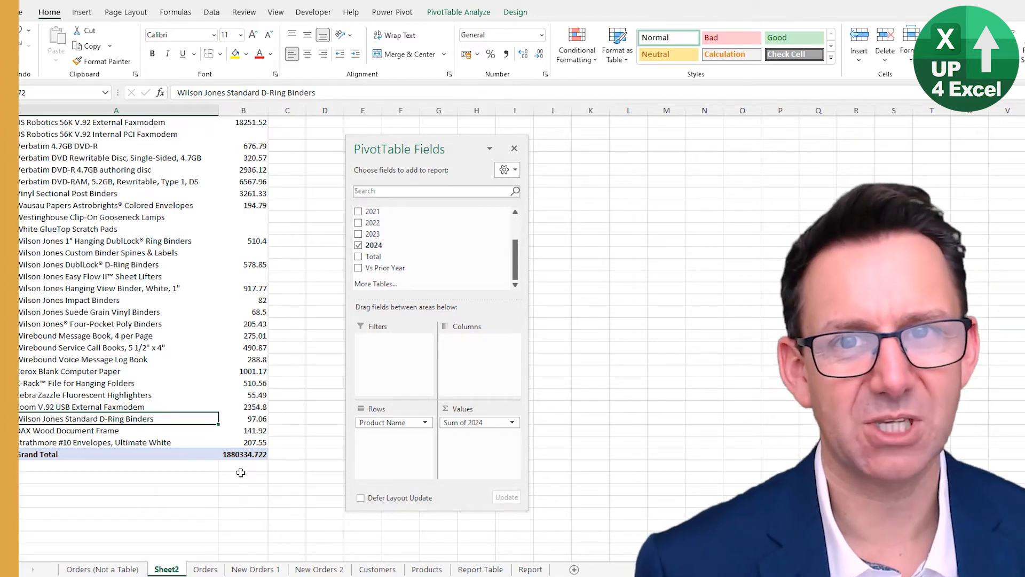
left_click(204, 568)
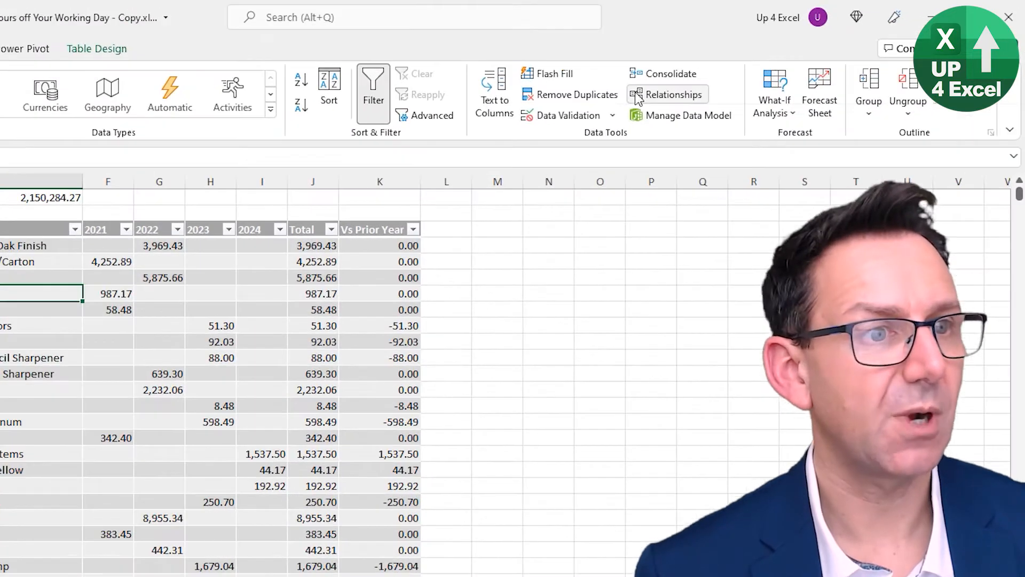
Step: Create a relationship from tblOrders Customer ID to tblCustomers Customer ID
left_click(666, 94)
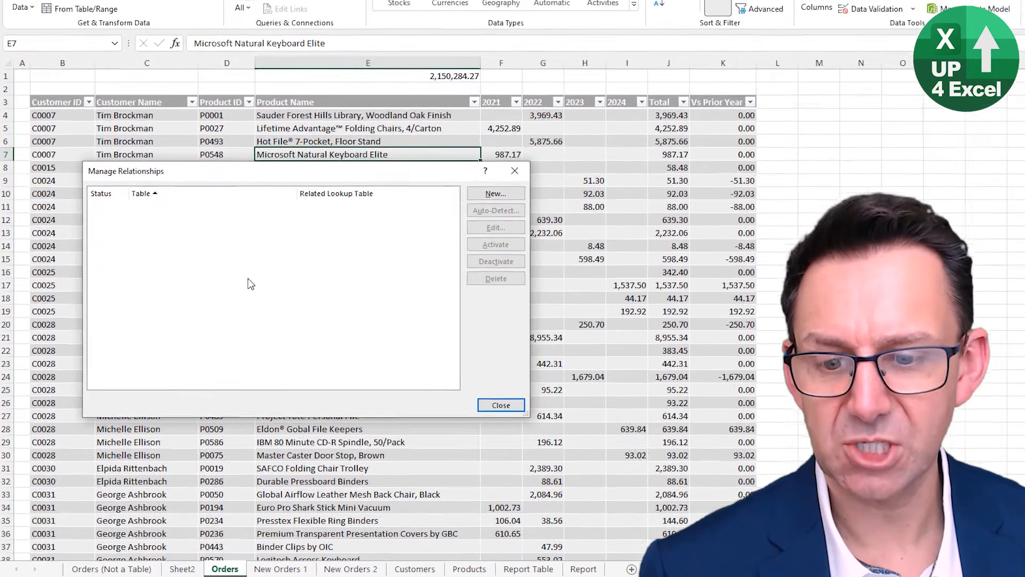
left_click(495, 193)
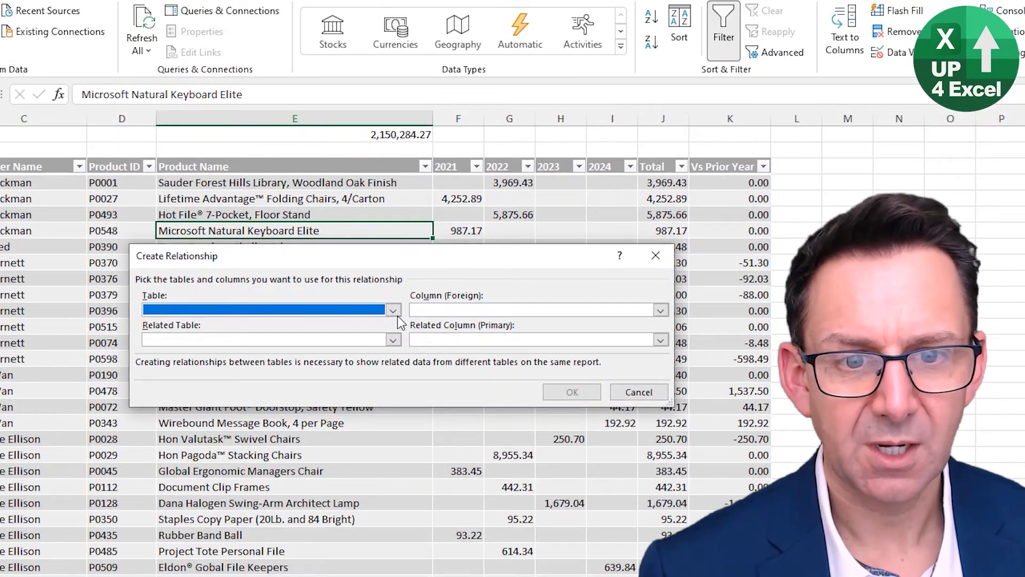
left_click(393, 310)
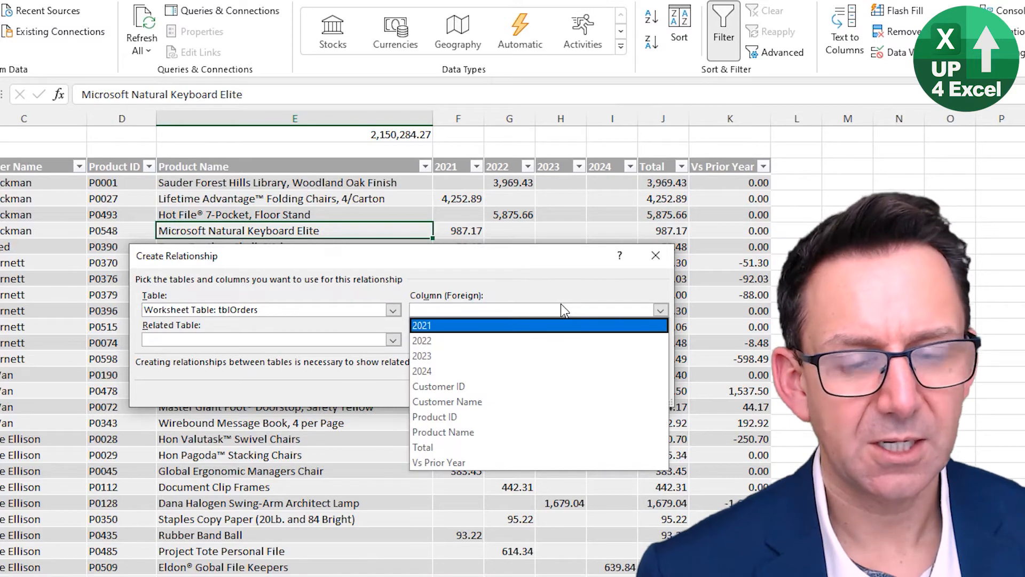
mouse_move(510, 387)
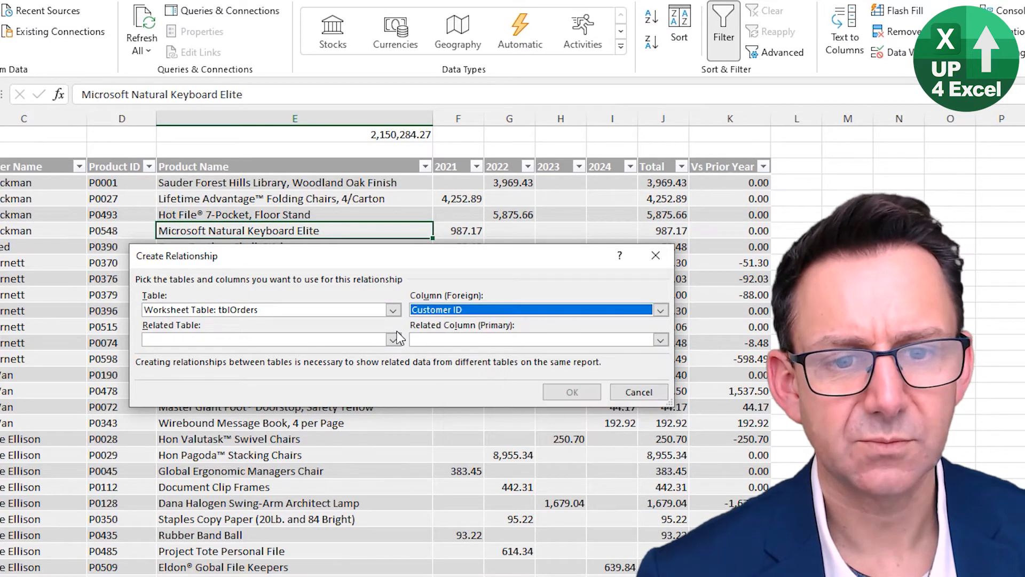
left_click(394, 339)
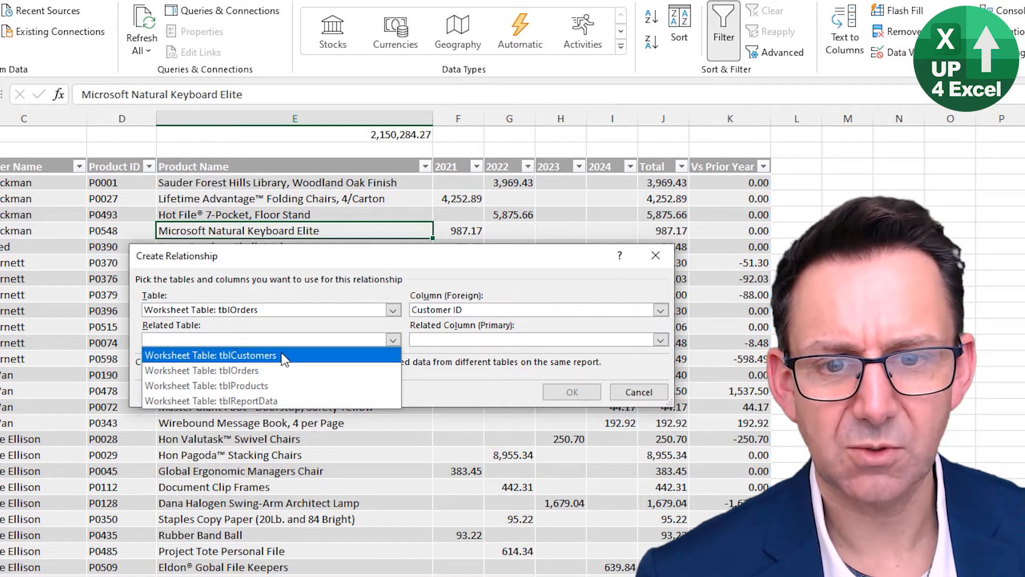
left_click(211, 354)
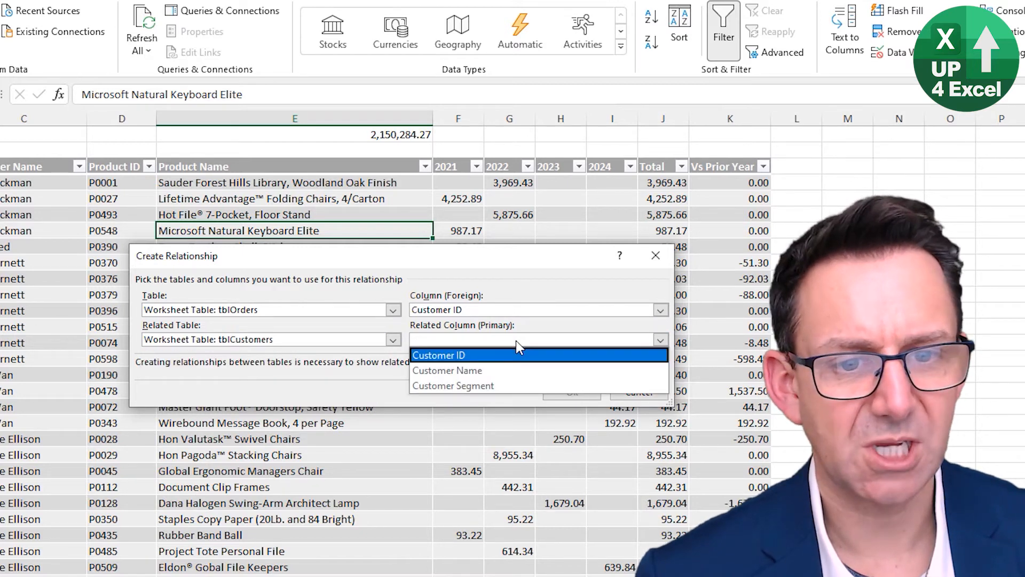
left_click(439, 355)
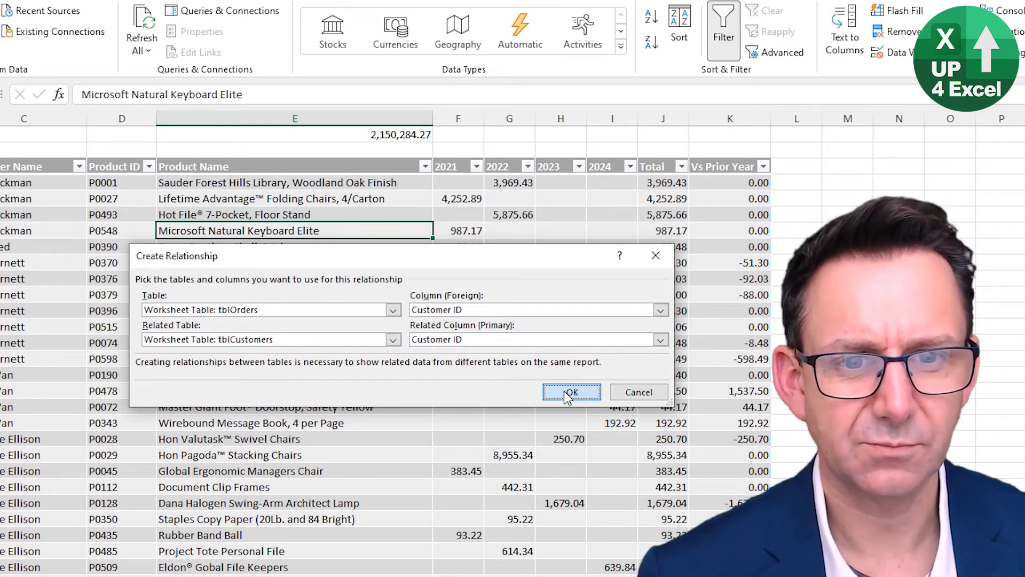
left_click(570, 390)
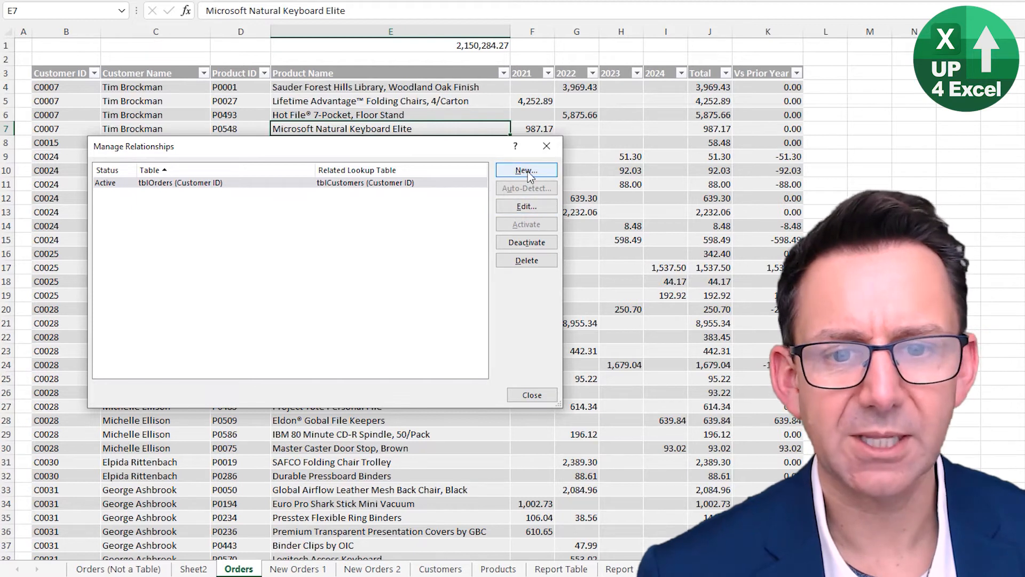
Step: Create a second relationship from tblOrders Product ID to tblProducts Product ID and close the manager
left_click(526, 171)
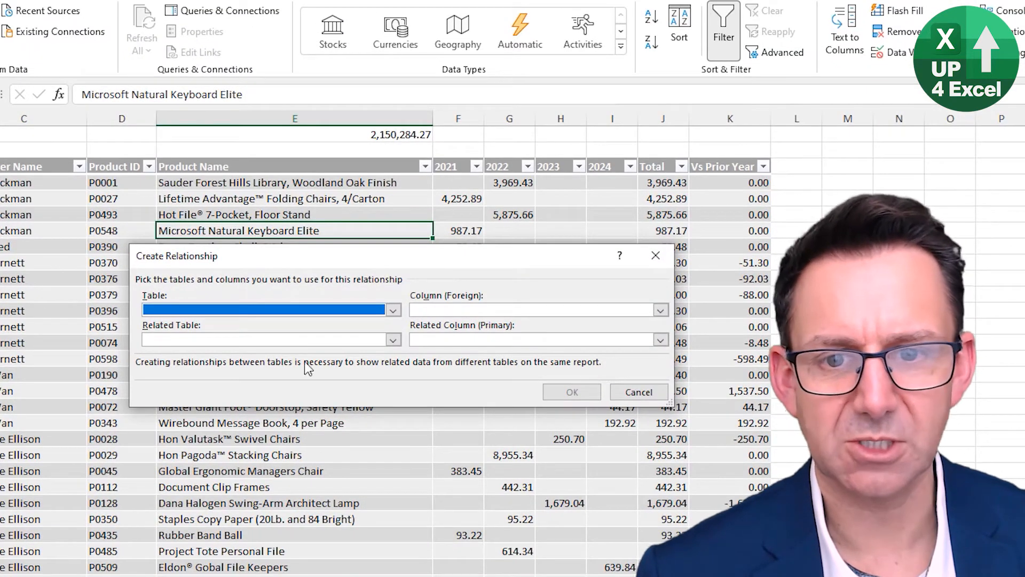
left_click(392, 310)
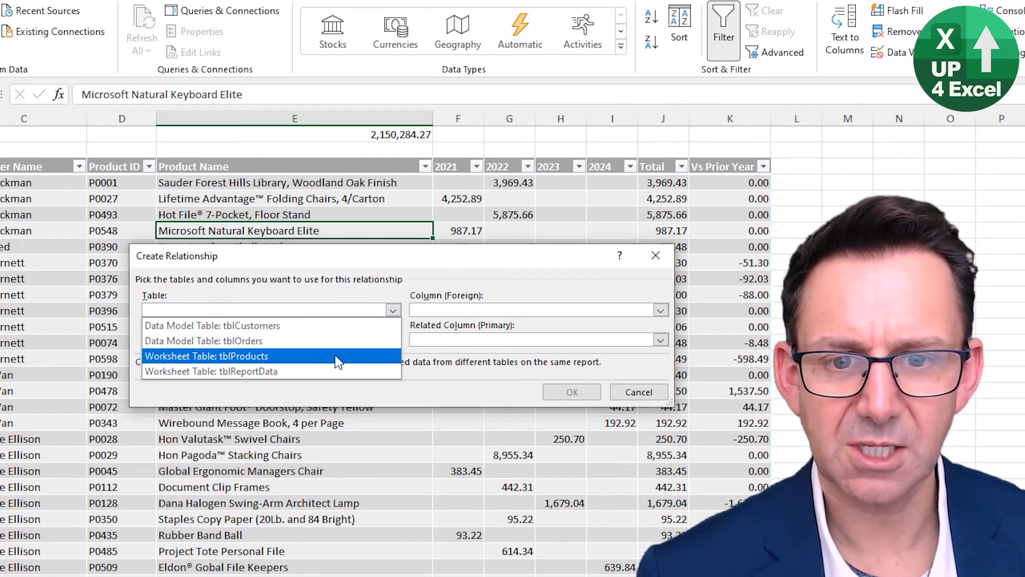
left_click(200, 340)
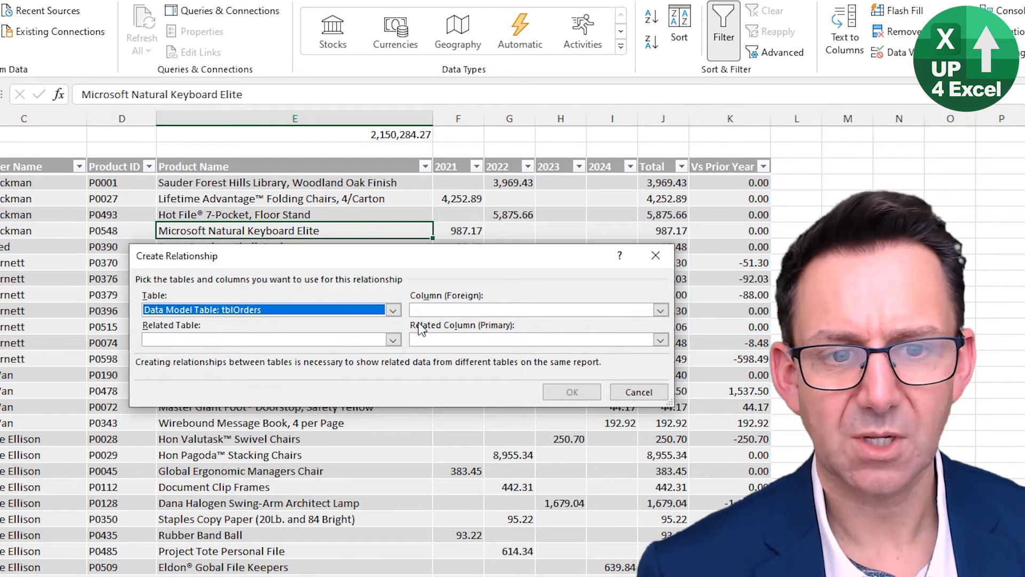
left_click(658, 310)
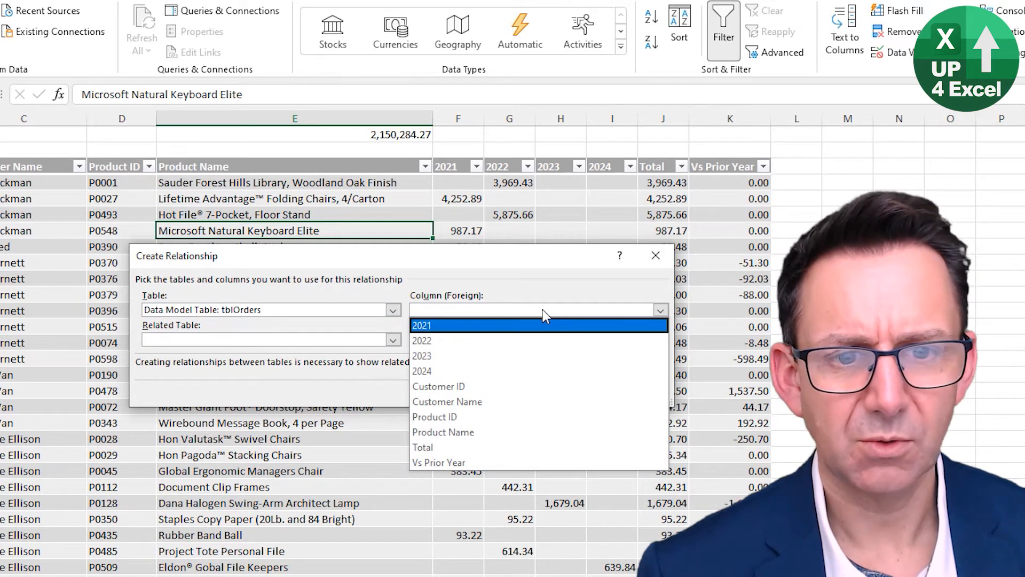
mouse_move(530, 385)
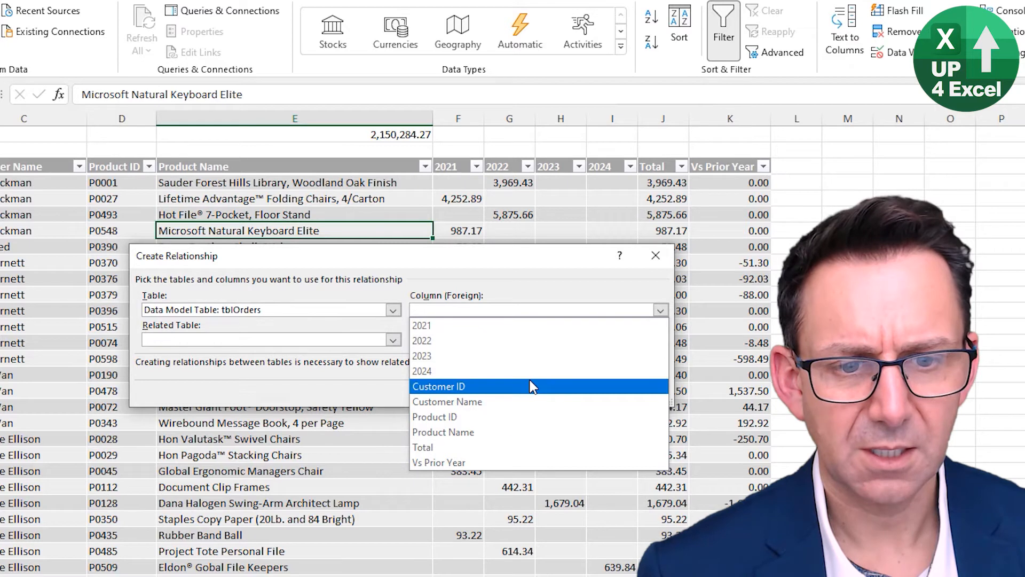
left_click(434, 416)
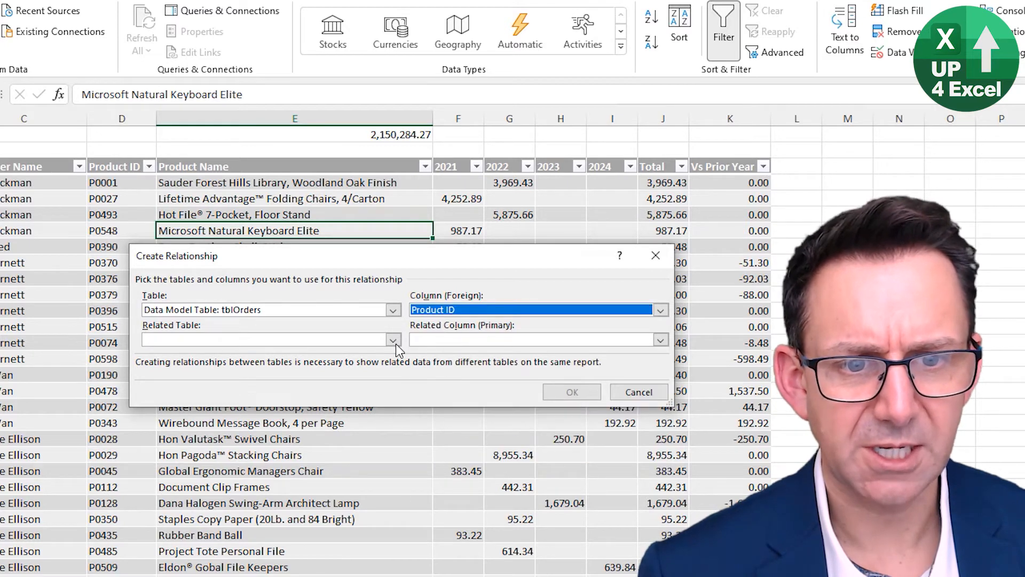
left_click(393, 339)
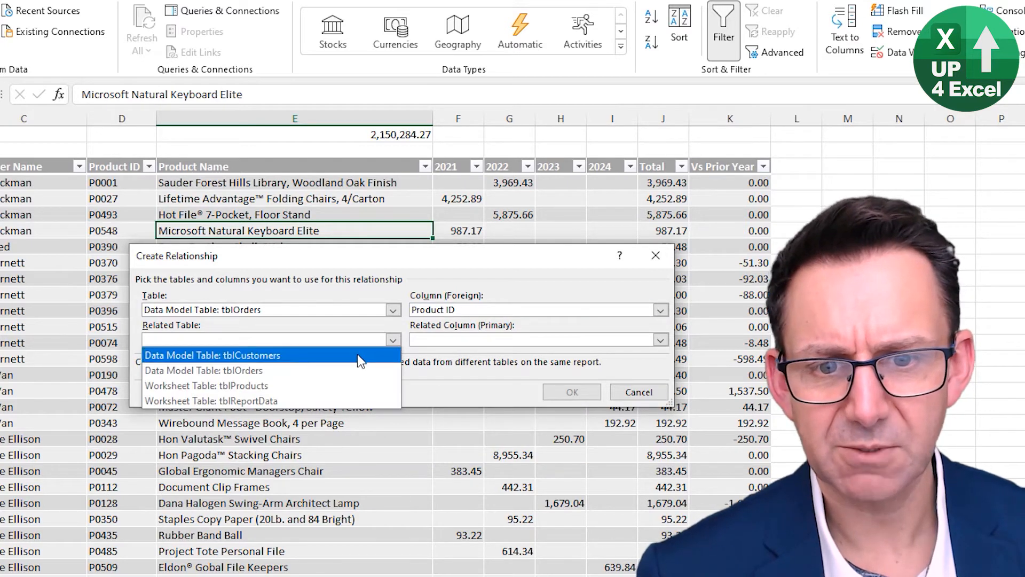
left_click(223, 385)
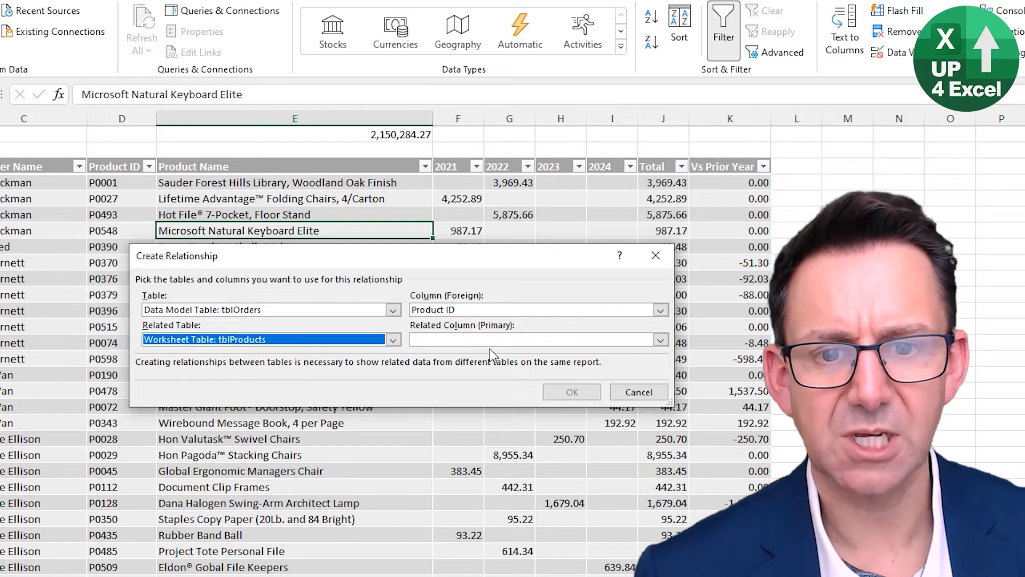
left_click(536, 339)
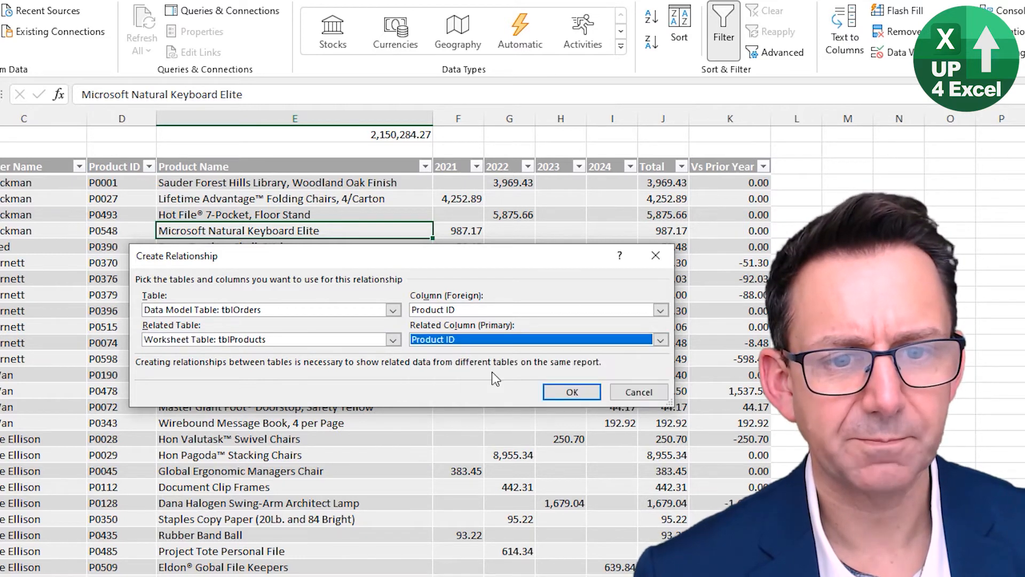
left_click(571, 392)
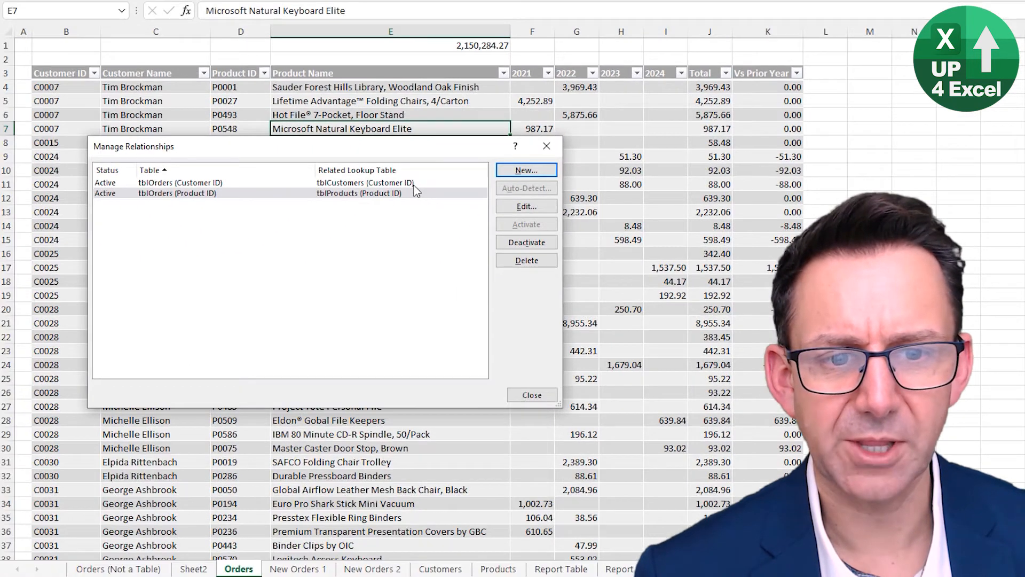
left_click(531, 394)
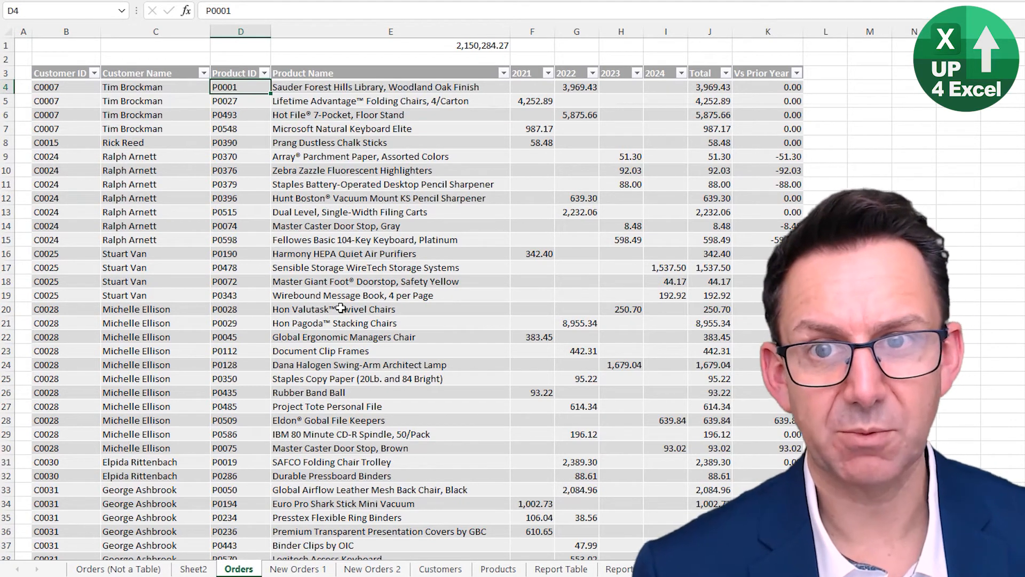
Step: Summarize tblOrders with a new empty PivotTable on a new worksheet
left_click(564, 13)
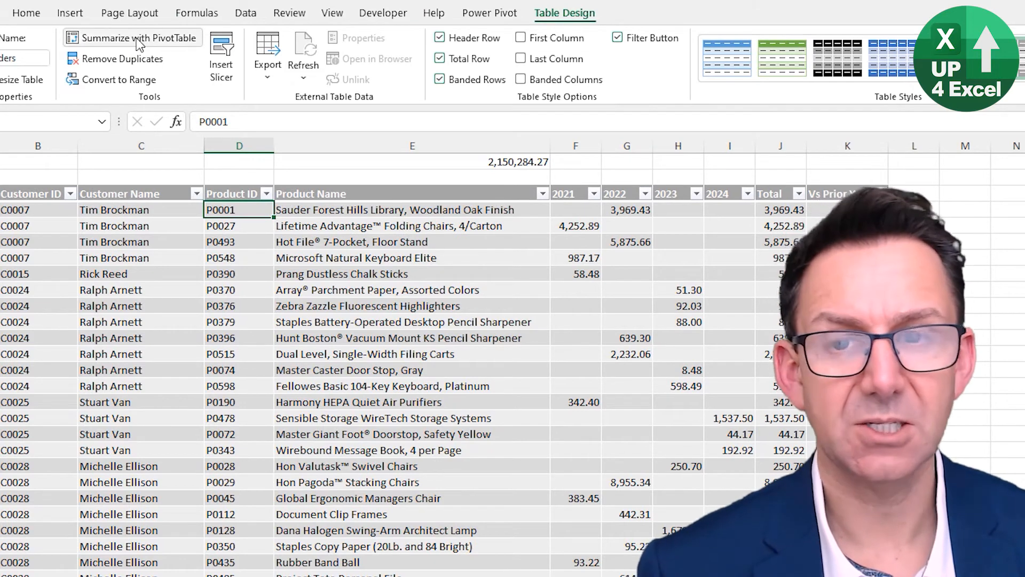
left_click(132, 37)
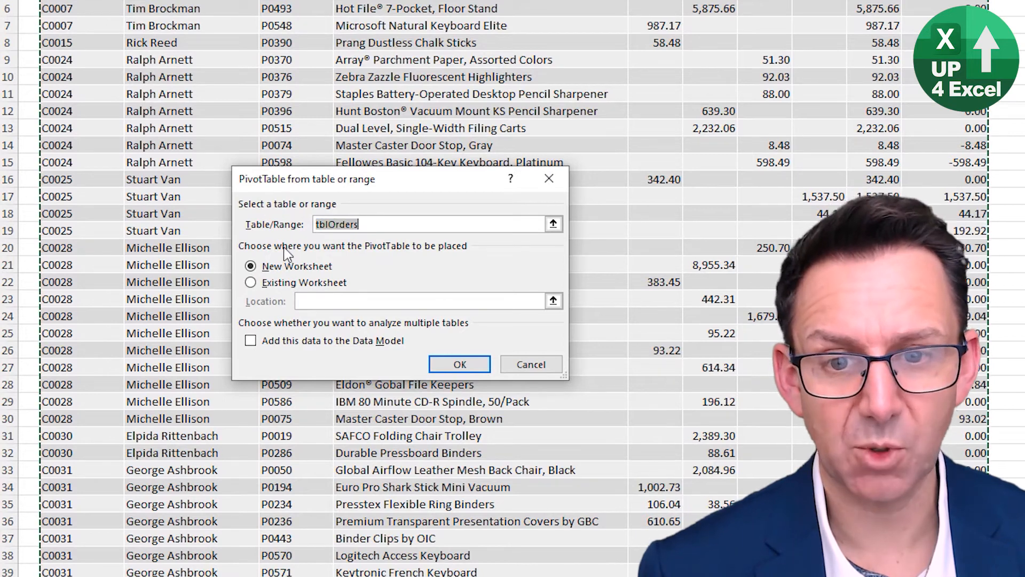
mouse_move(308, 299)
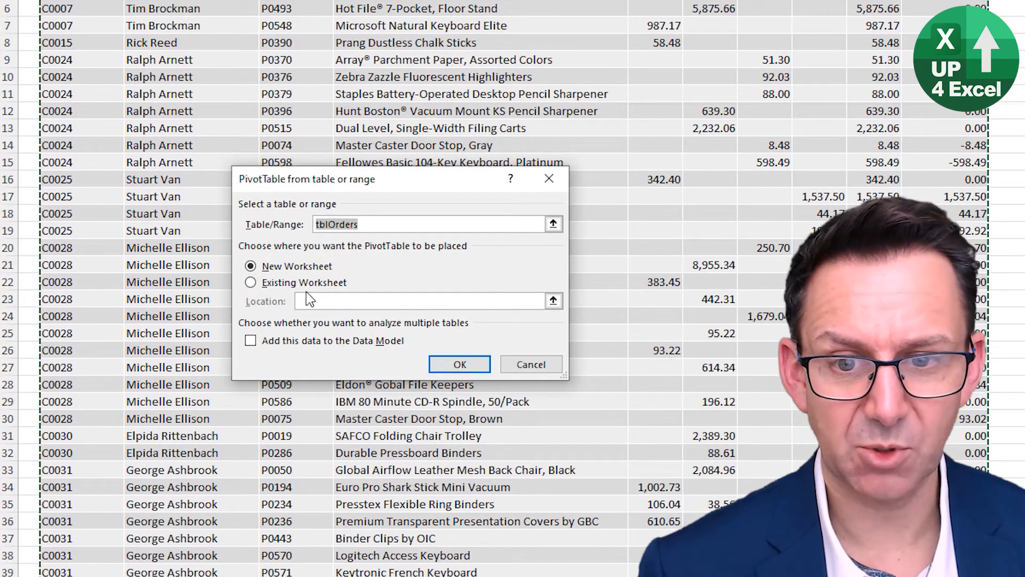
left_click(459, 364)
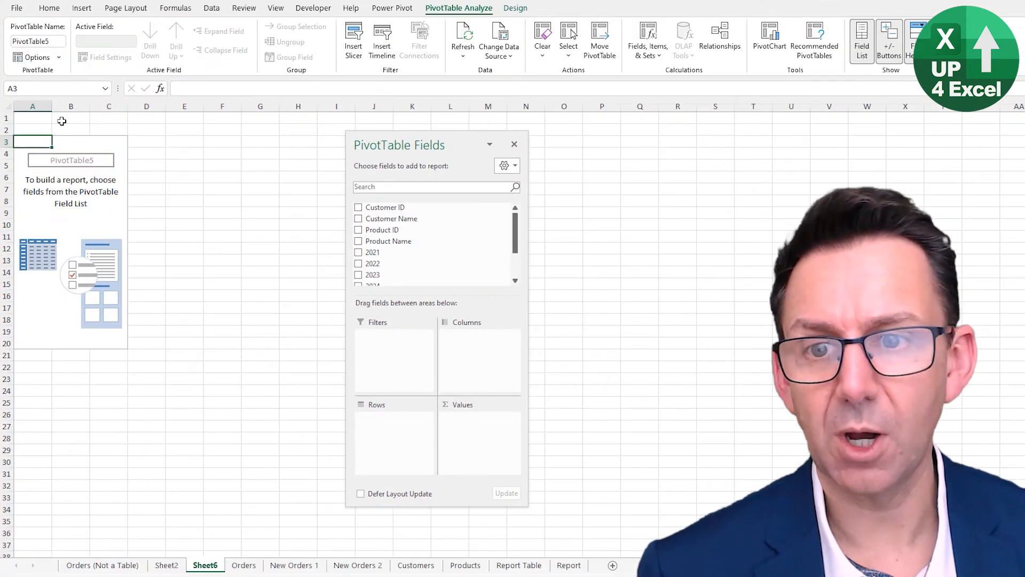
left_click_drag(400, 144, 319, 136)
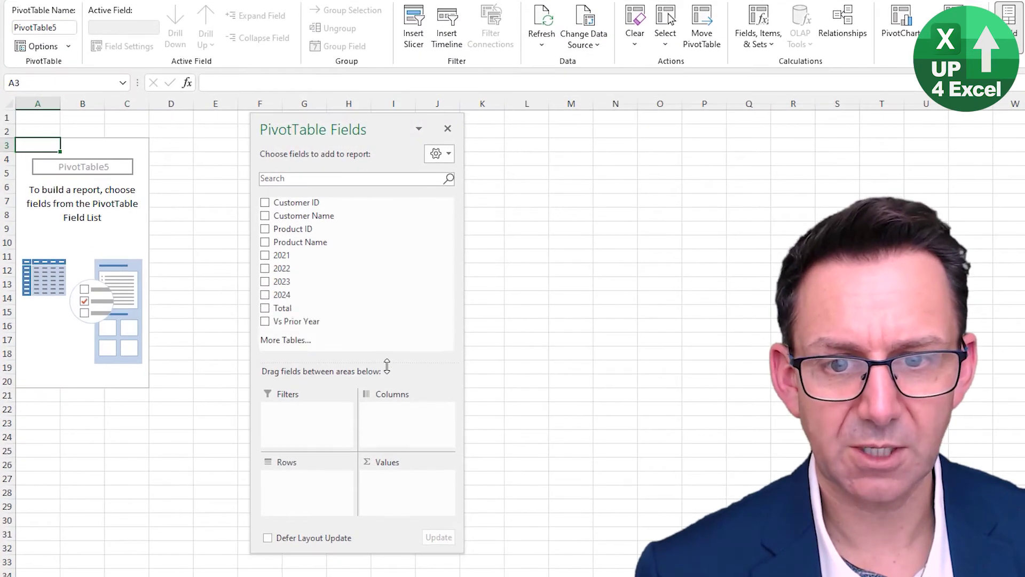
mouse_move(284, 340)
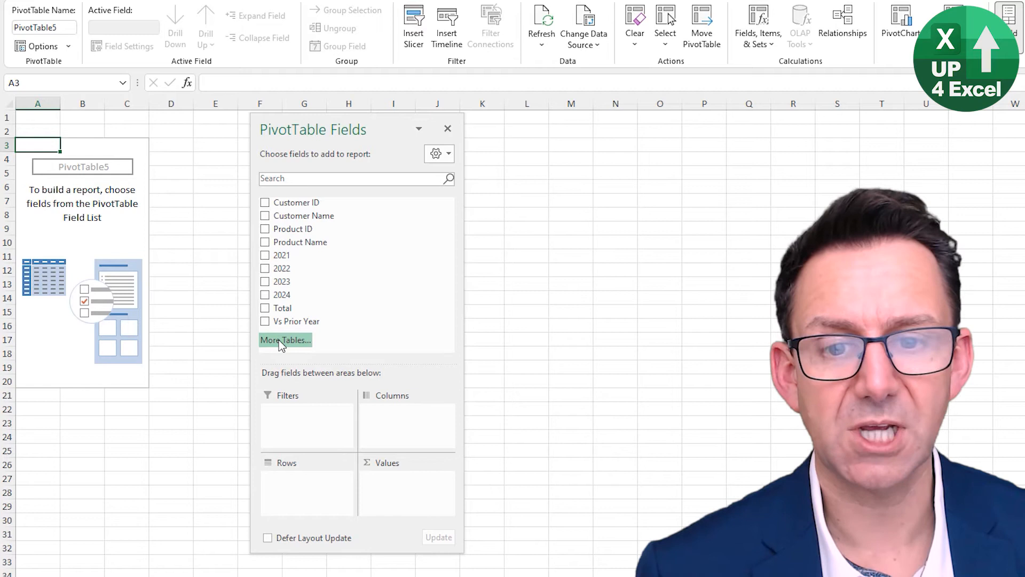
Step: Rebuild the PivotTable on the Data Model via More Tables, exposing tblOrders and tblCustomers fields
left_click(285, 339)
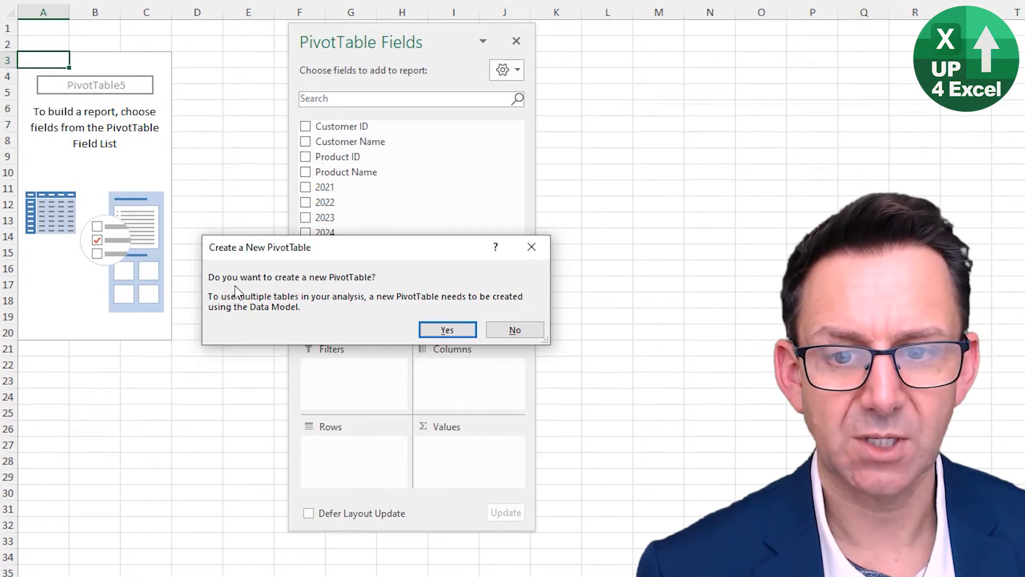
left_click(446, 330)
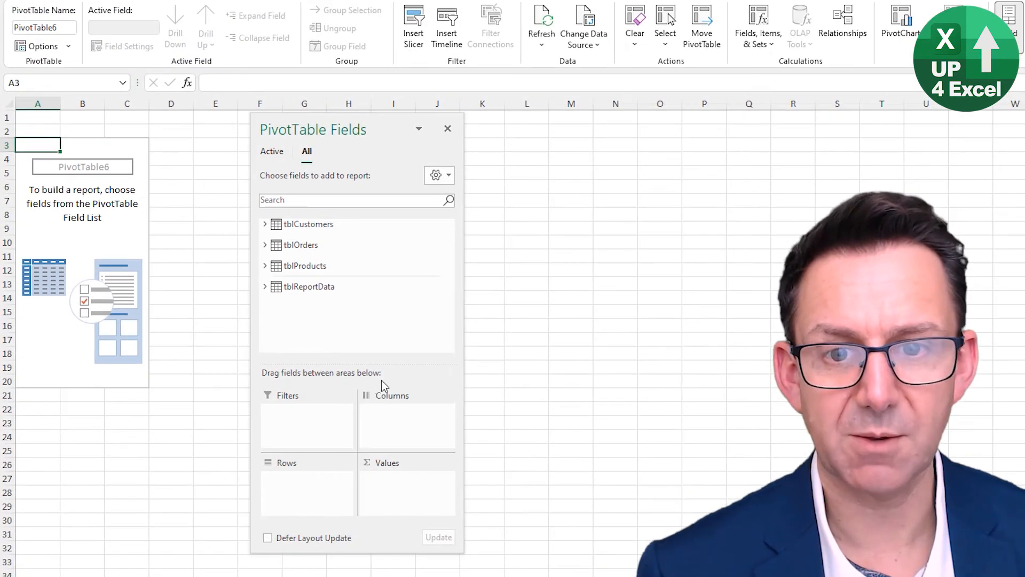
left_click(266, 224)
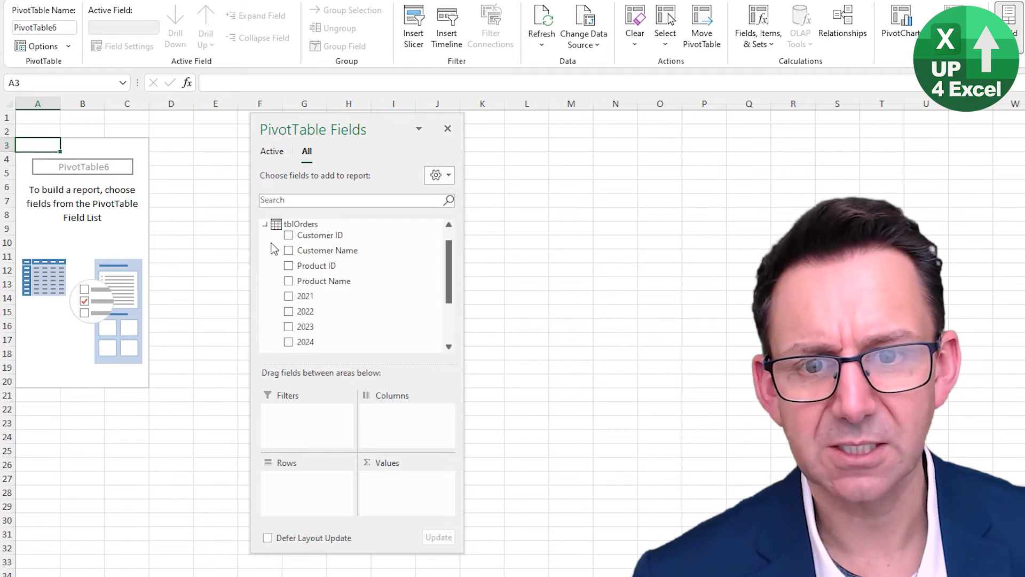
left_click(266, 223)
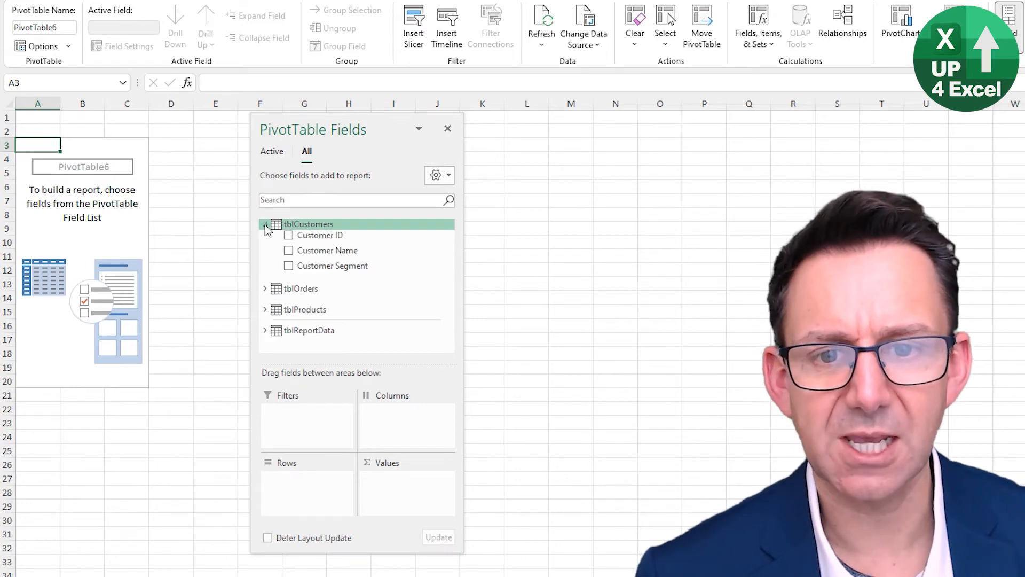
mouse_move(334, 266)
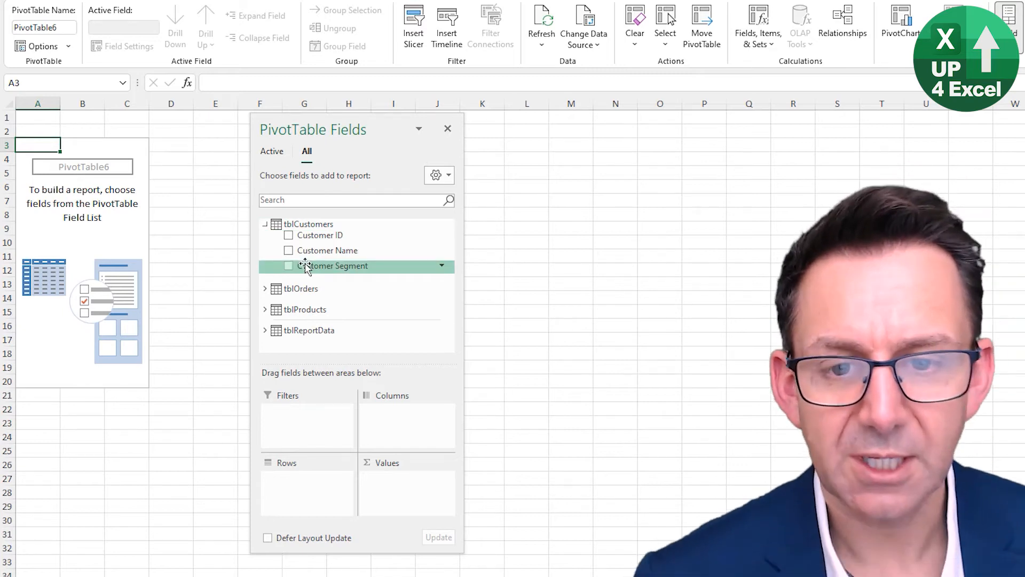
scroll("down", 3)
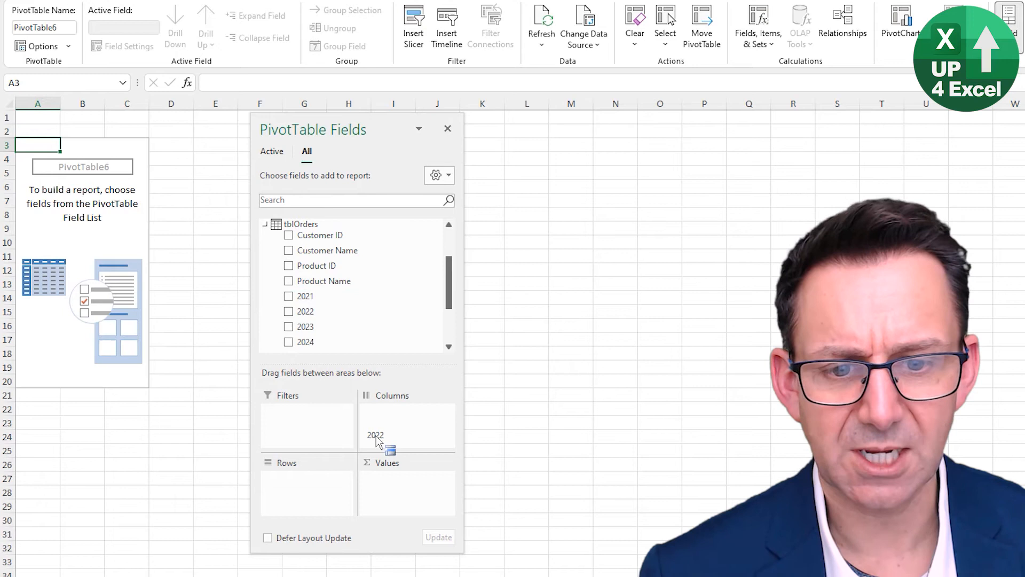
Step: Sum 2022 sales by Customer Segment, segments across the columns (total 2,150,284.27)
left_click(289, 311)
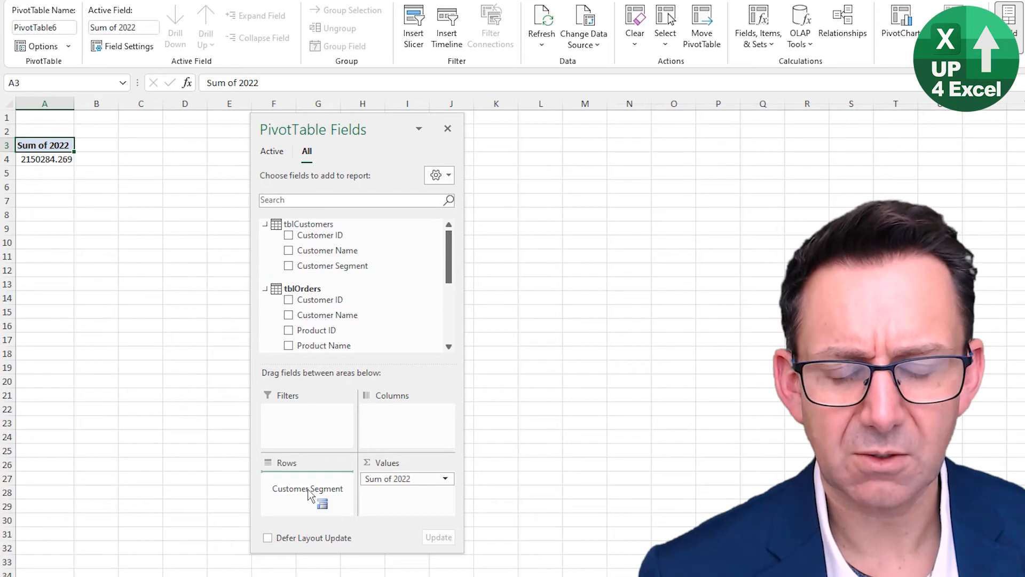
left_click(288, 266)
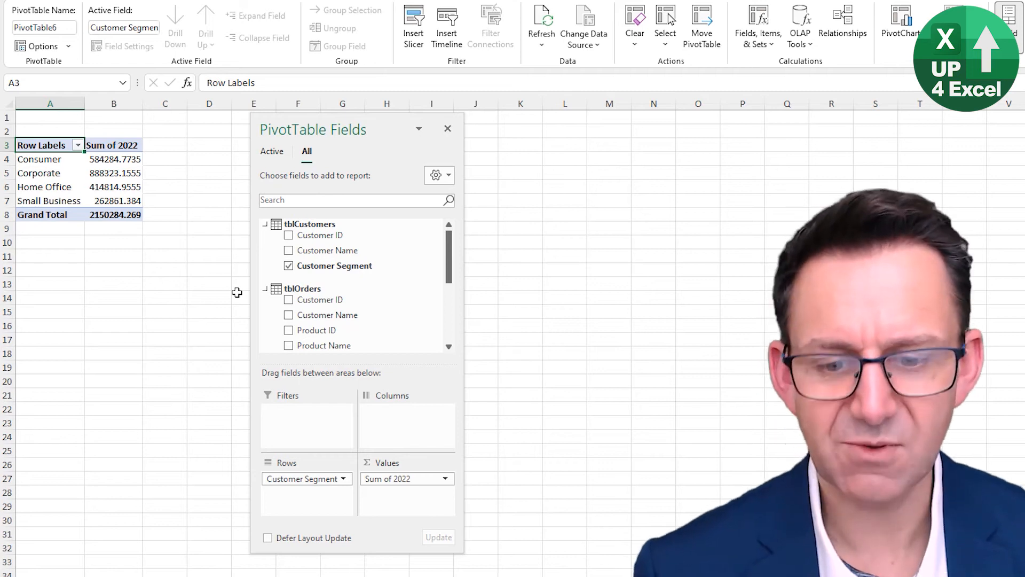
mouse_move(354, 341)
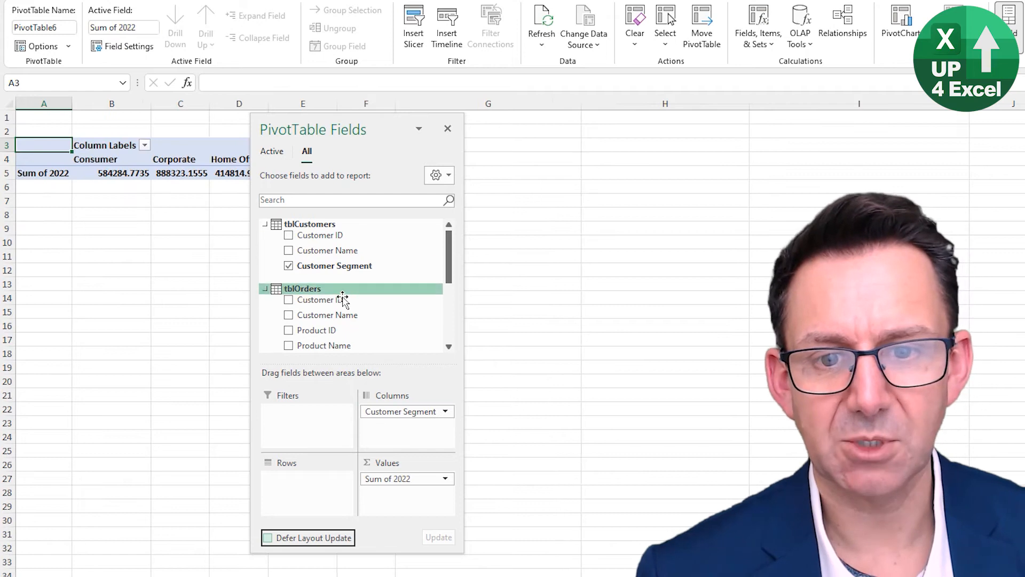
Step: Add Product Category from tblProducts as the PivotTable rows against the segment columns
scroll("down", 3)
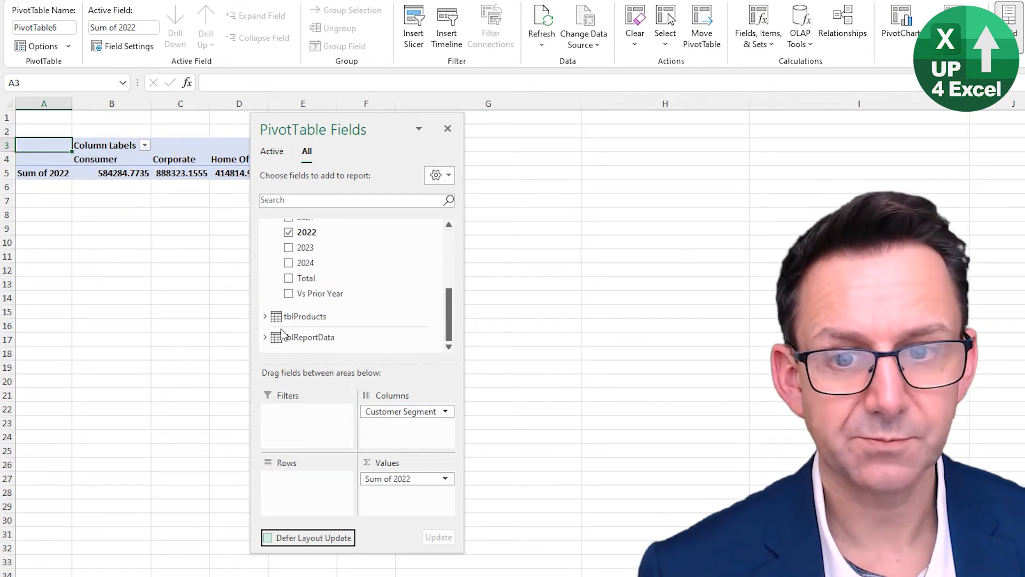
left_click(266, 316)
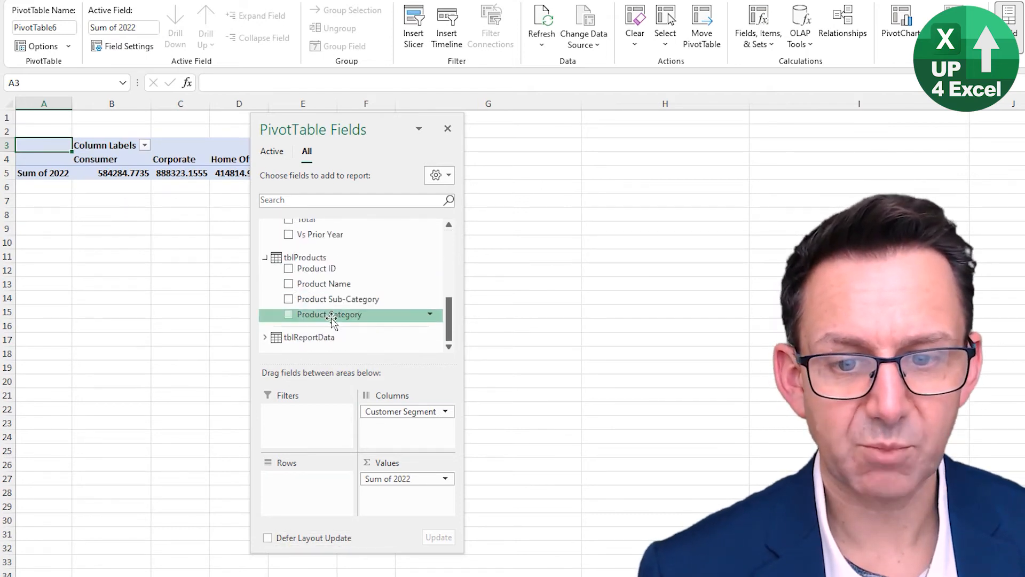
left_click(287, 314)
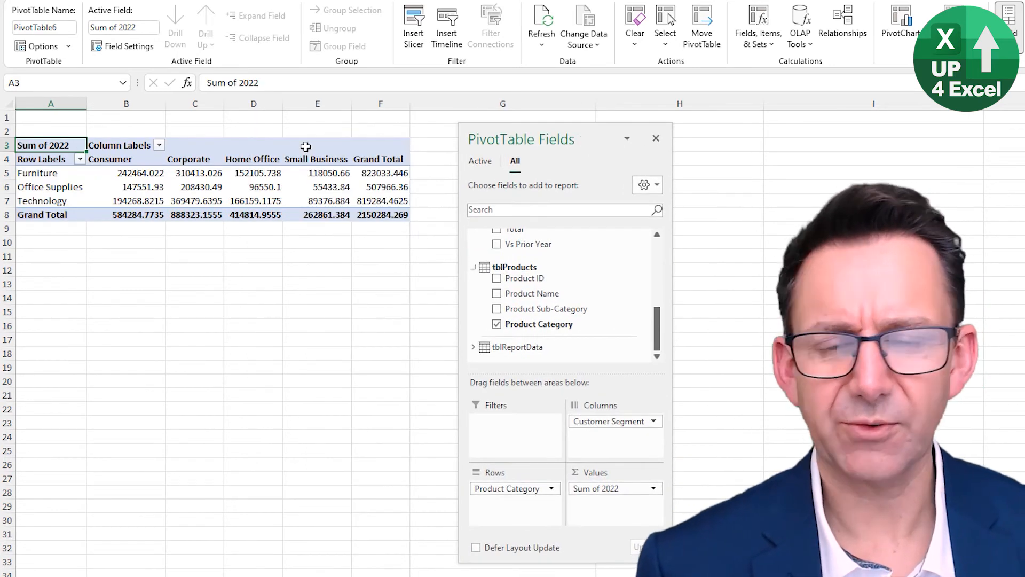
mouse_move(280, 279)
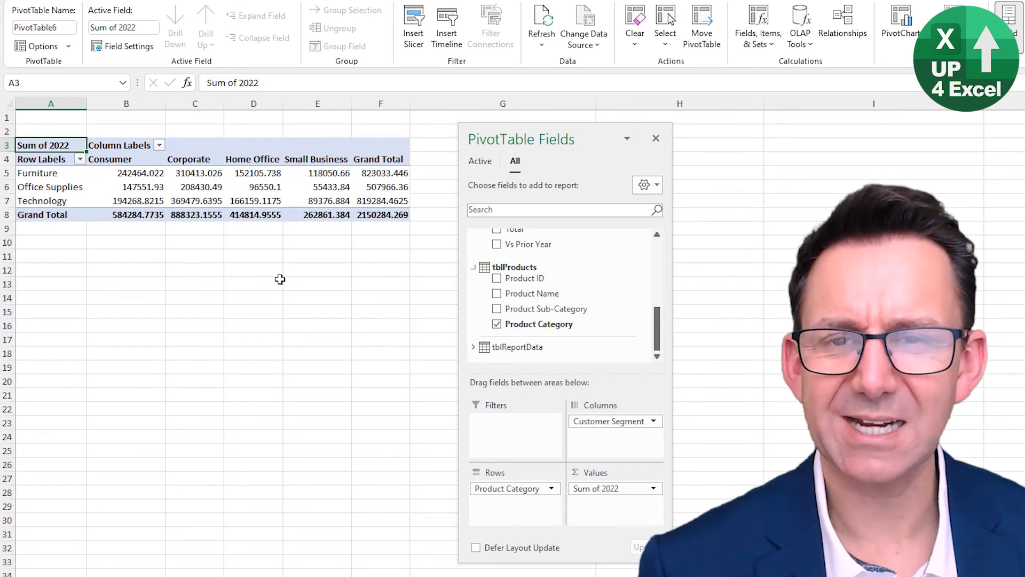
scroll("up", 3)
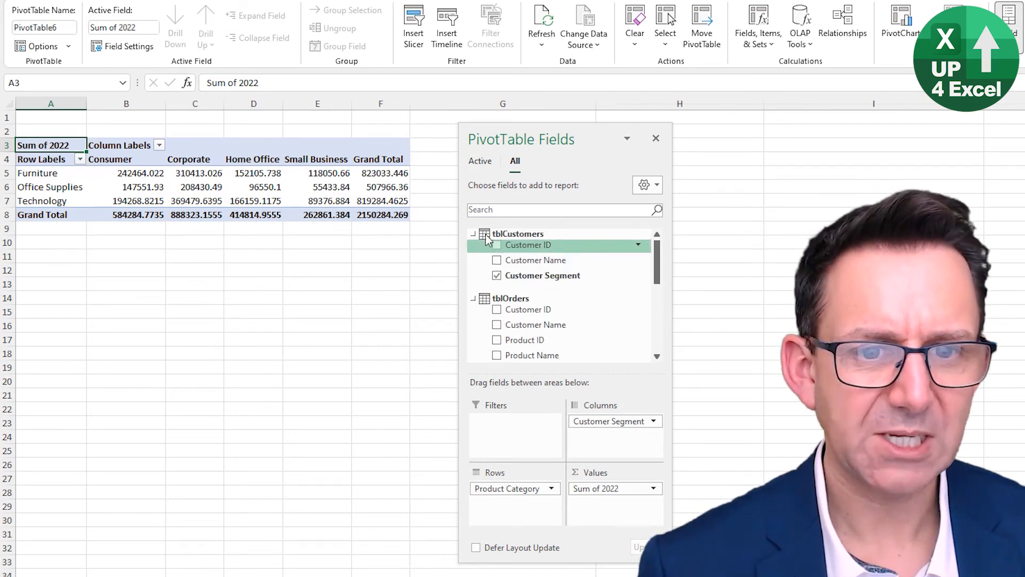
mouse_move(515, 384)
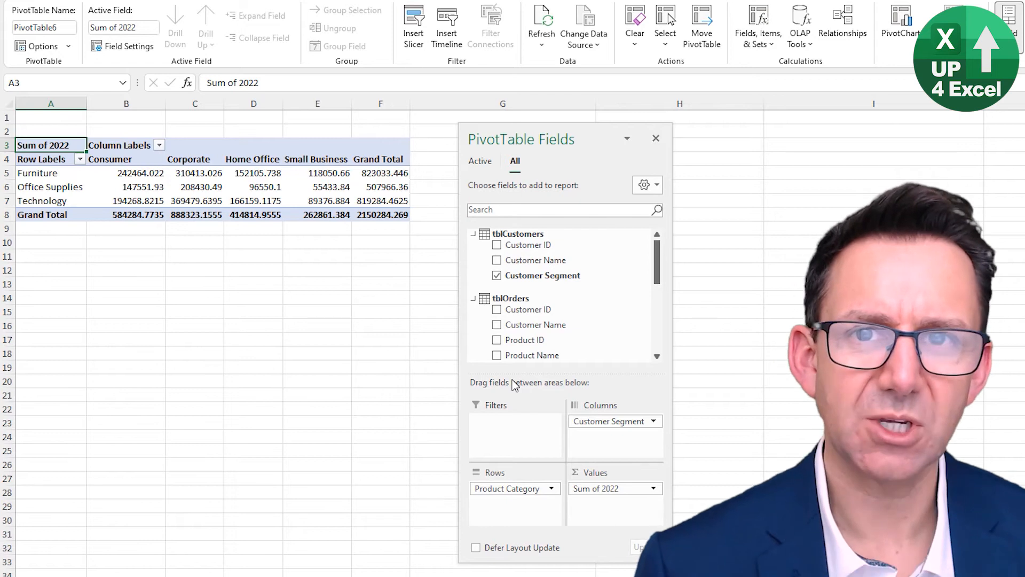